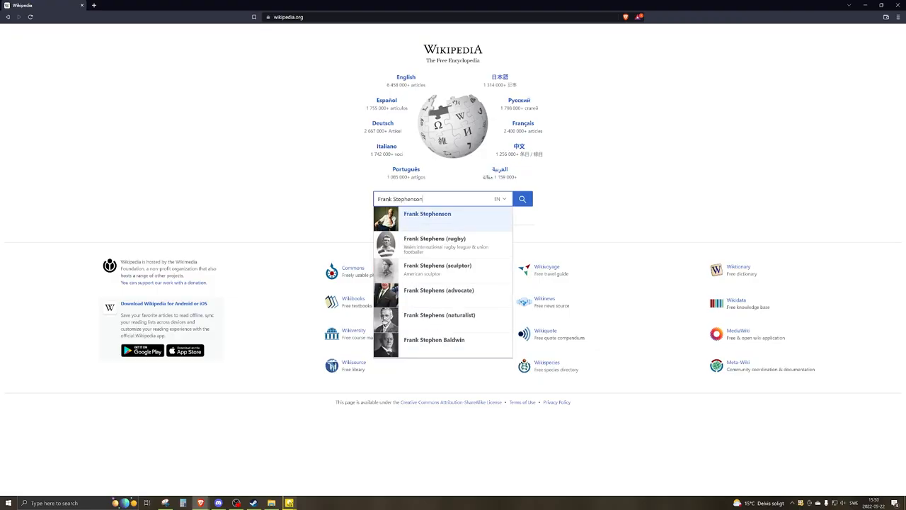
Open the Frank Stephenson result and scroll through the-story timeline of his car designs
left_click(427, 214)
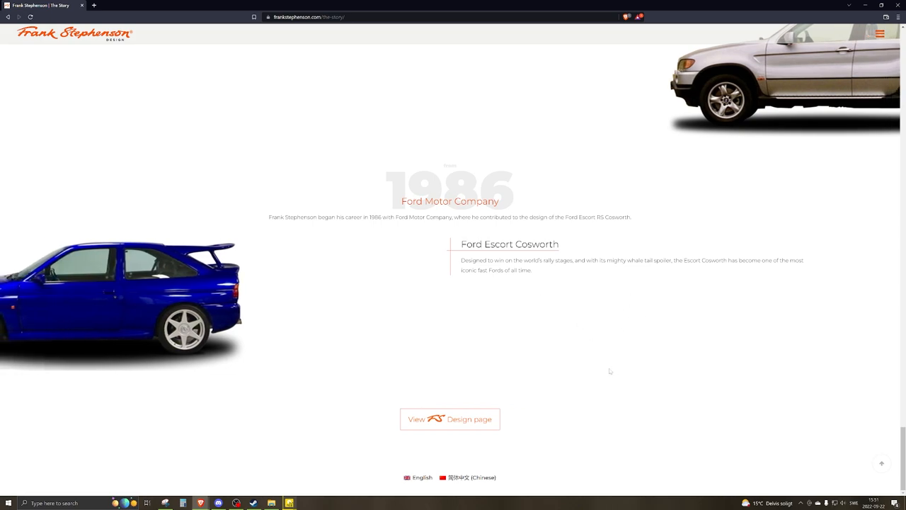
mouse_move(436, 311)
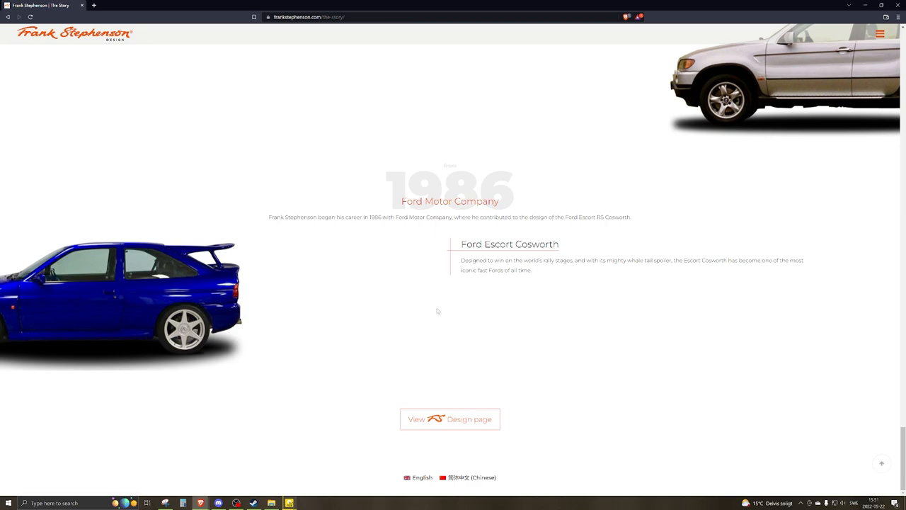
scroll("down", 3)
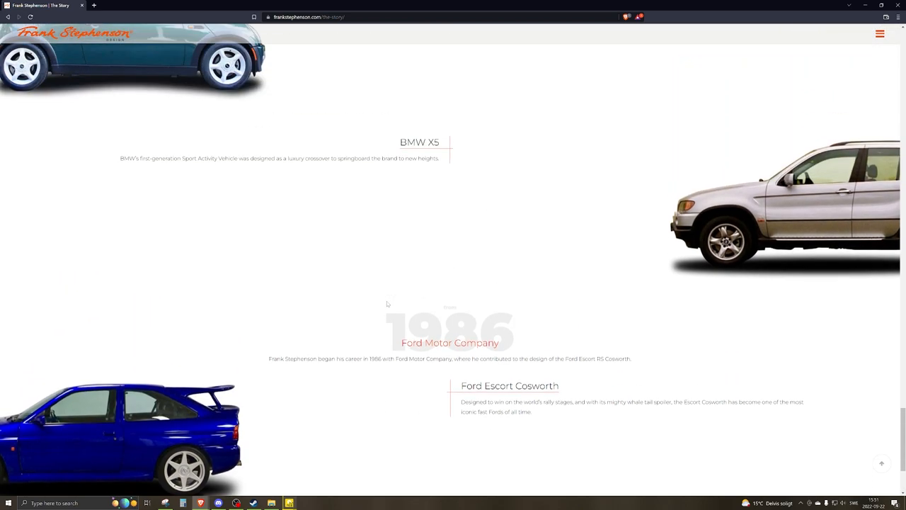
scroll("up", 3)
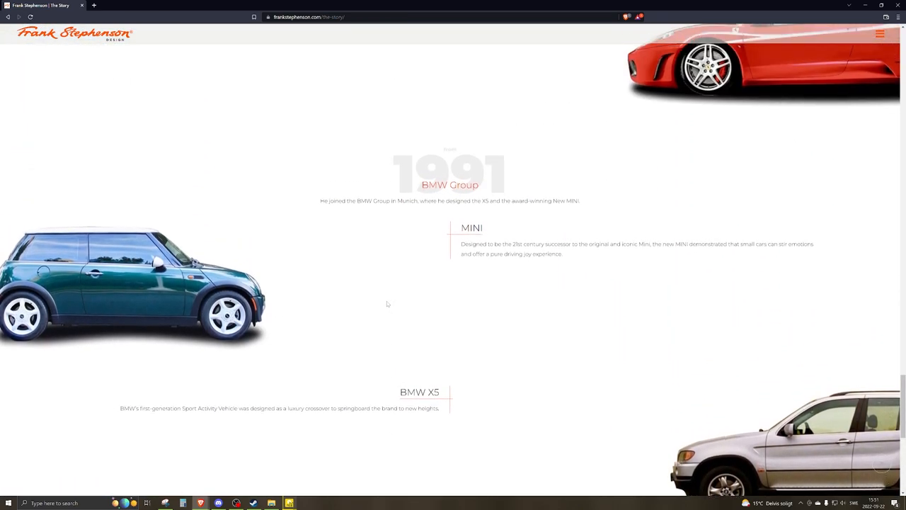
scroll("down", 3)
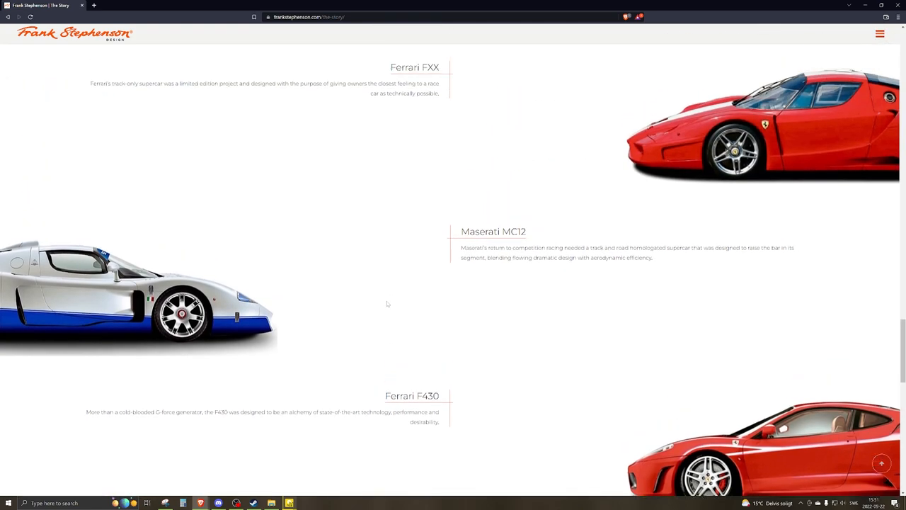
scroll("up", 3)
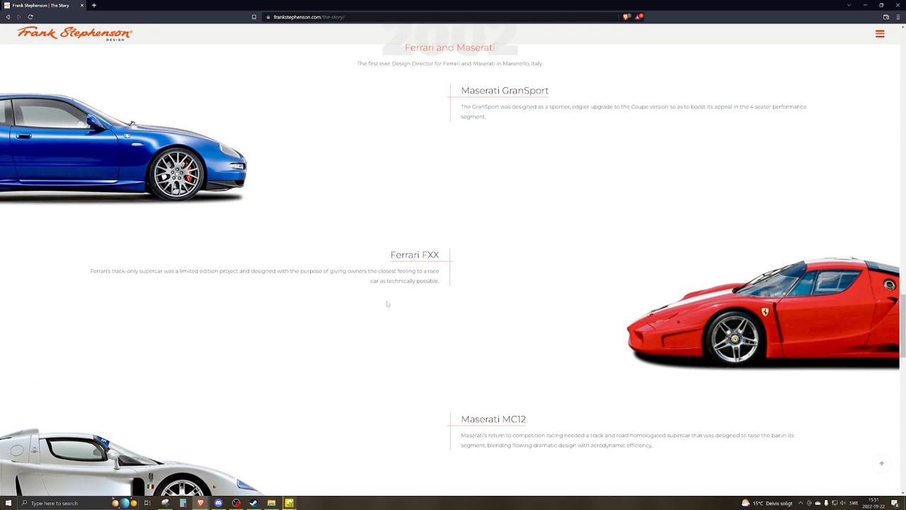
scroll("up", 3)
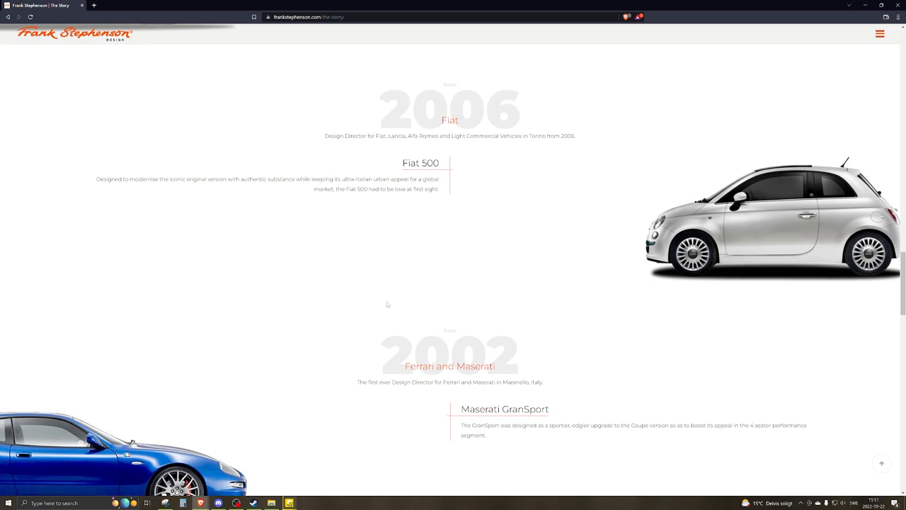
scroll("up", 3)
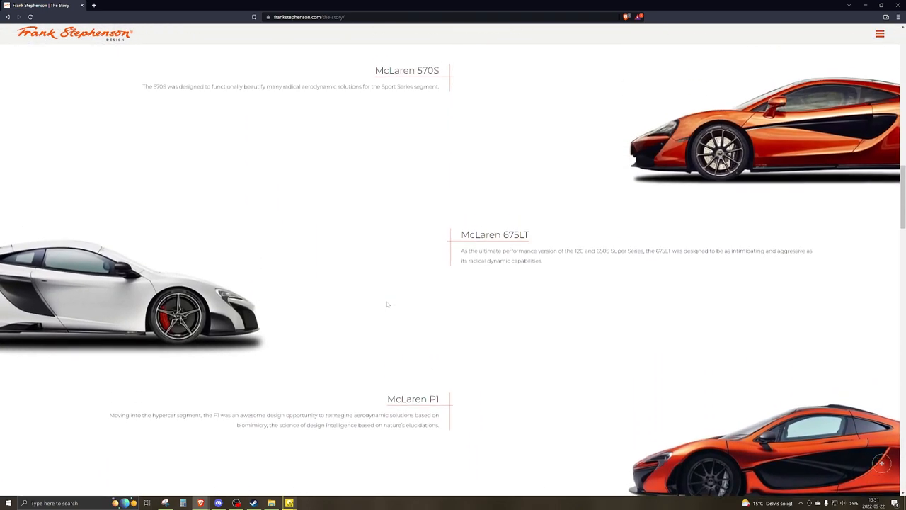
scroll("down", 3)
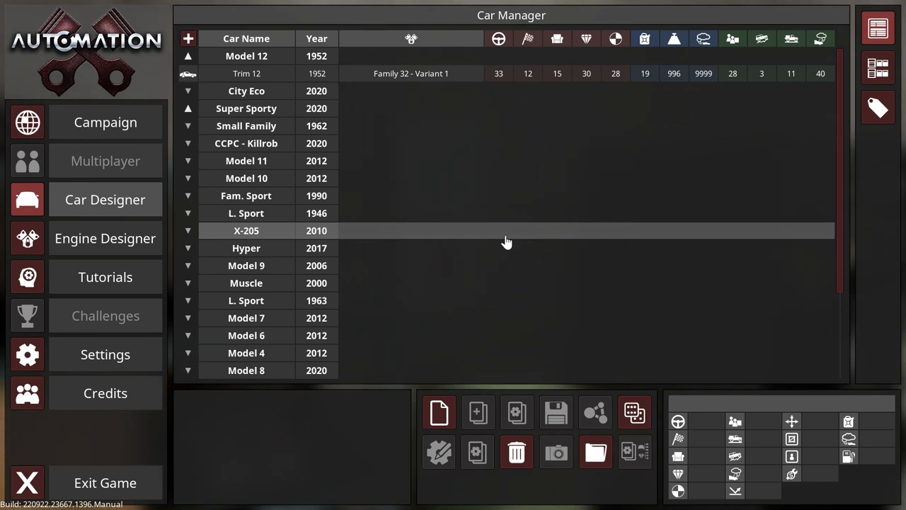
Select the Super Sporty car in the Car Manager to reach its engine variant tuning
left_click(188, 91)
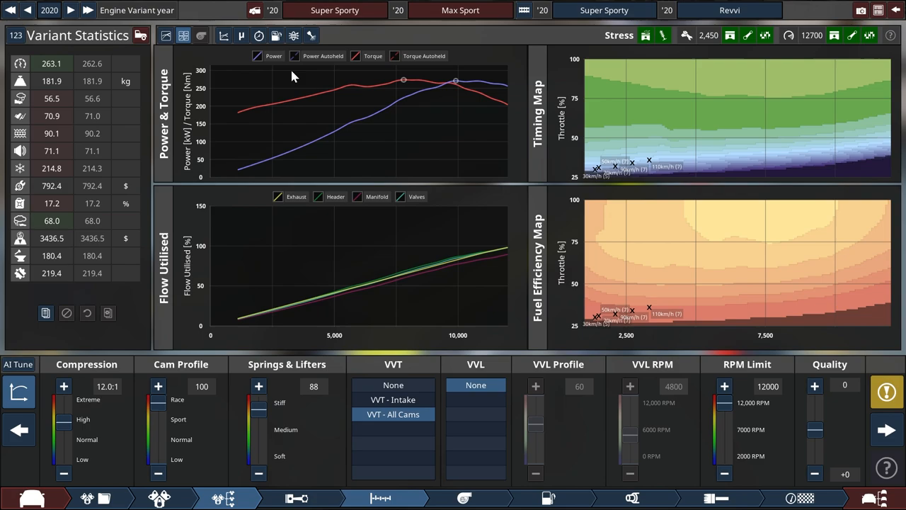
mouse_move(522, 32)
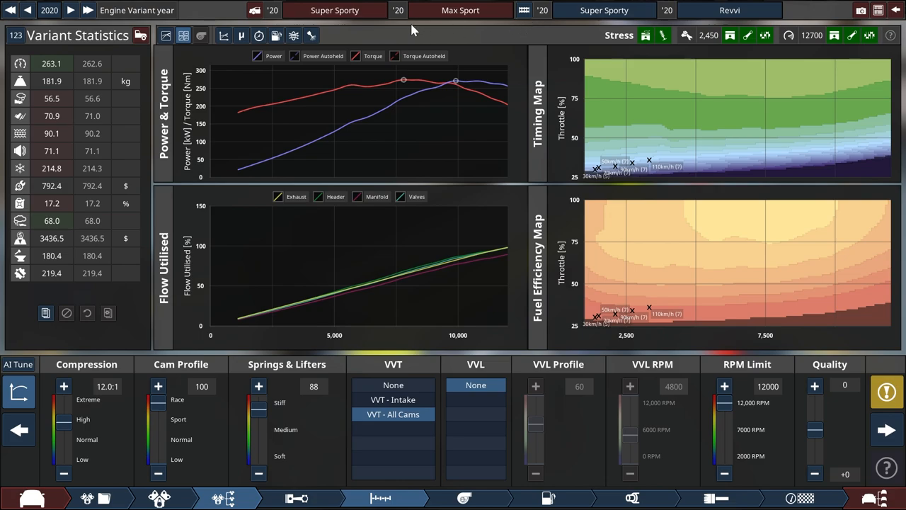
mouse_move(184, 35)
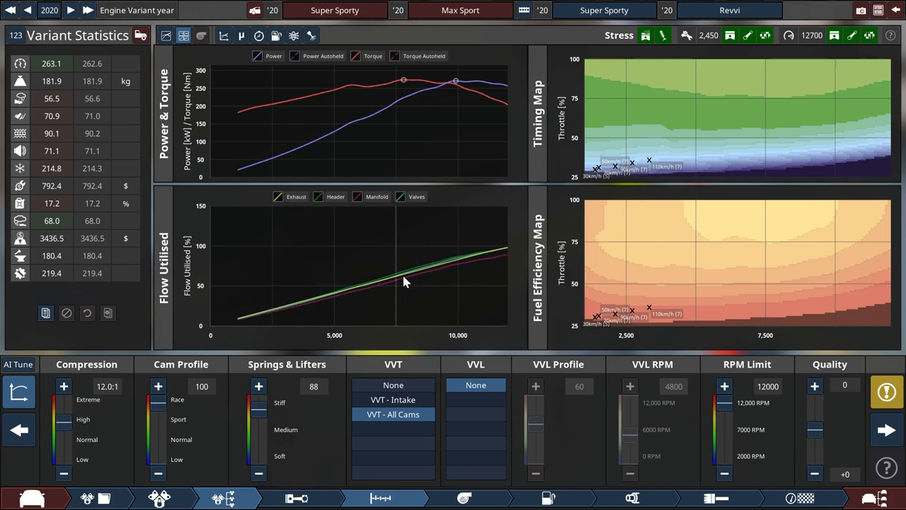
mouse_move(750, 214)
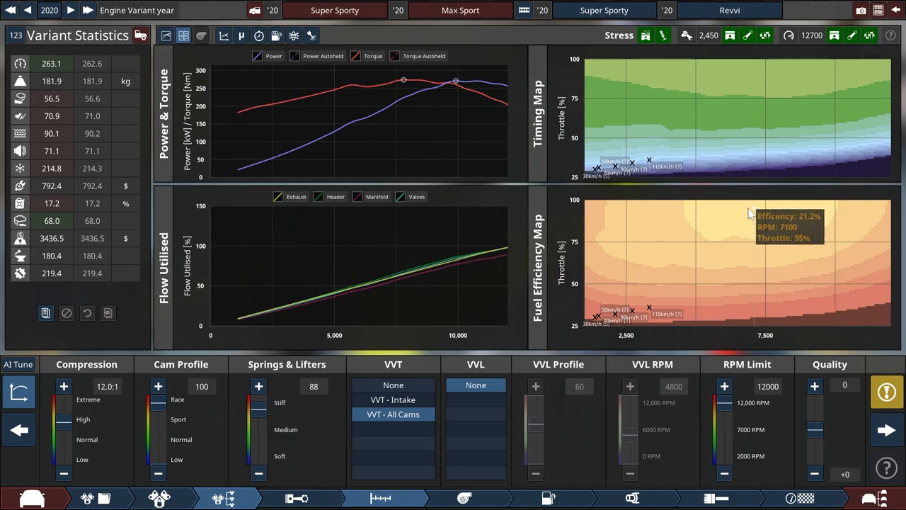
mouse_move(804, 165)
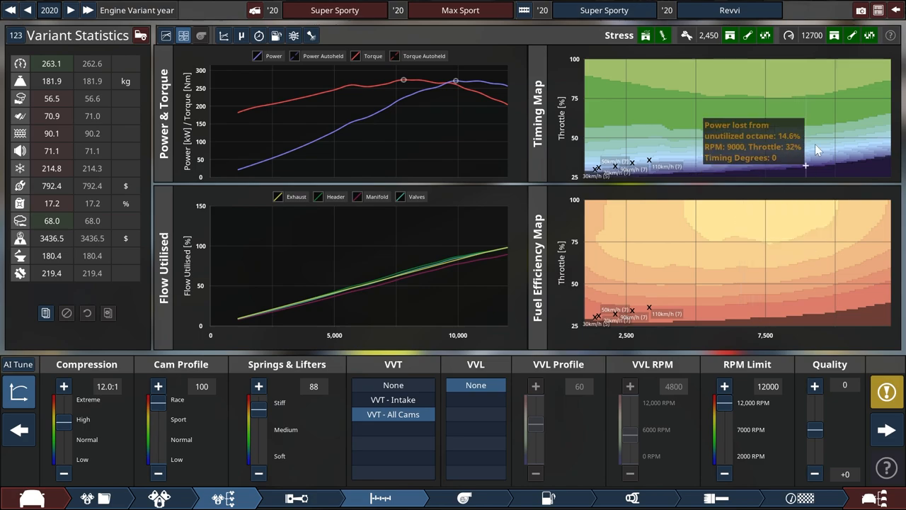
mouse_move(248, 337)
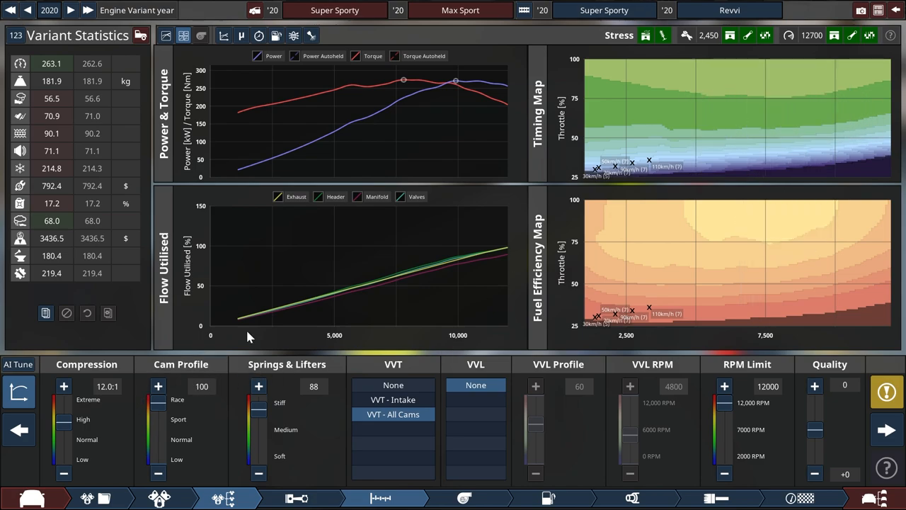
mouse_move(380, 111)
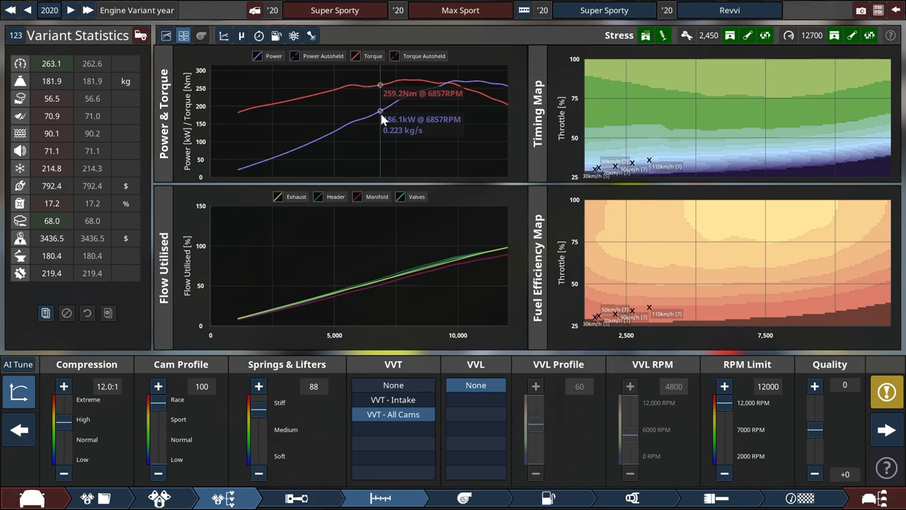
mouse_move(572, 35)
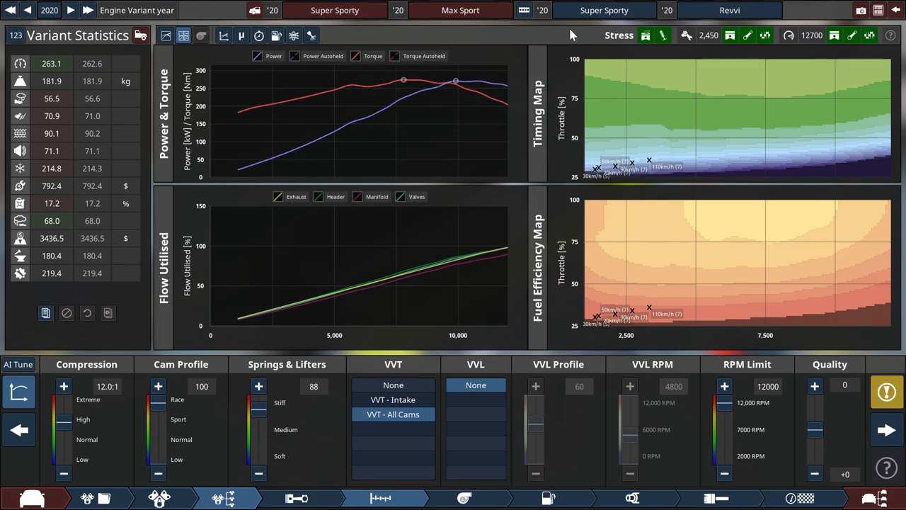
mouse_move(589, 39)
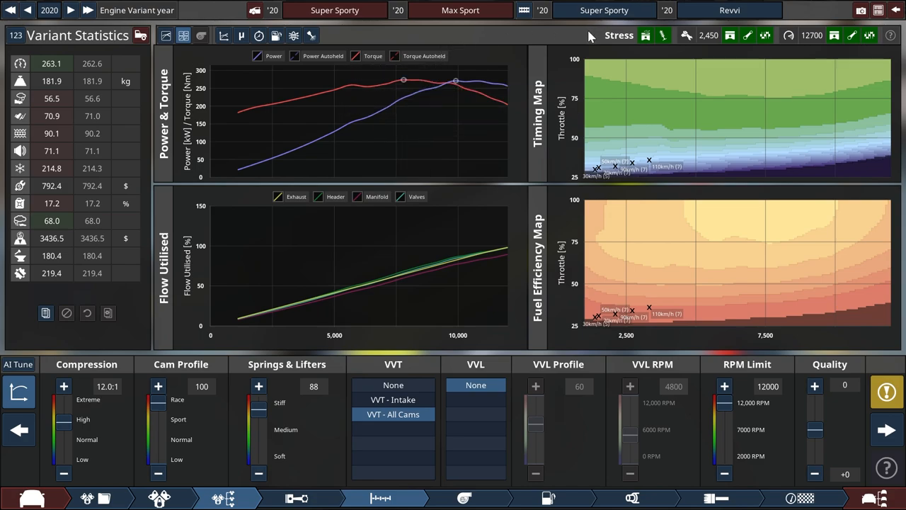
mouse_move(472, 260)
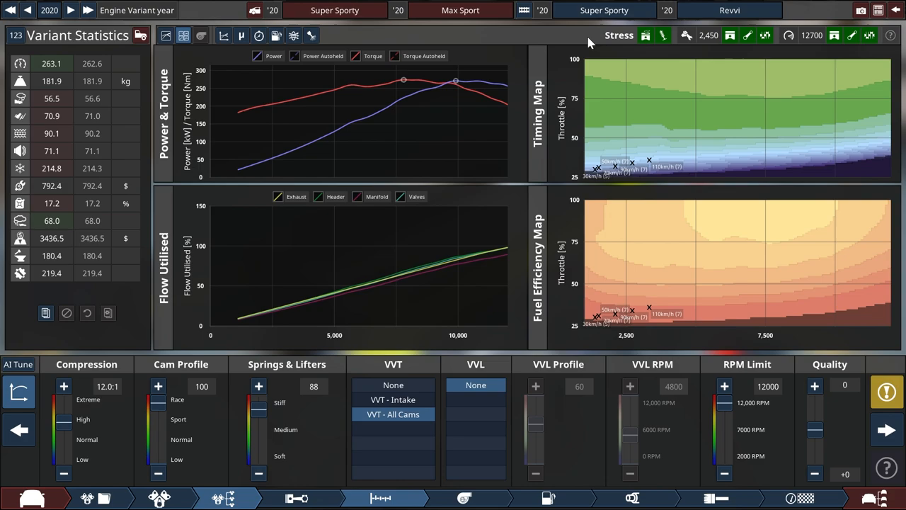
mouse_move(684, 44)
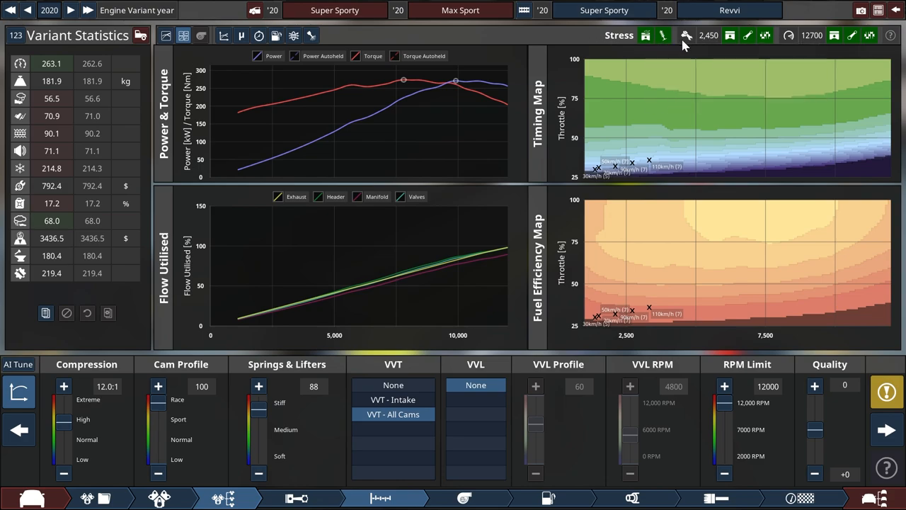
mouse_move(663, 36)
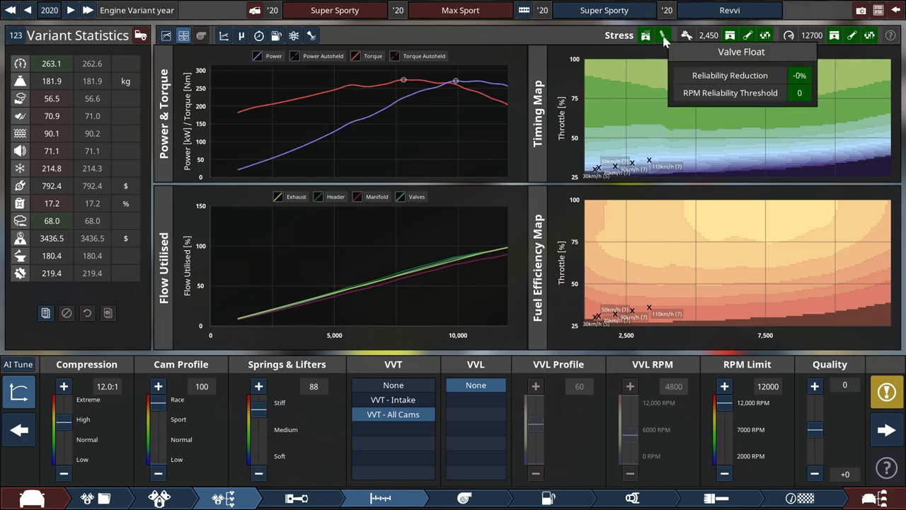
mouse_move(834, 35)
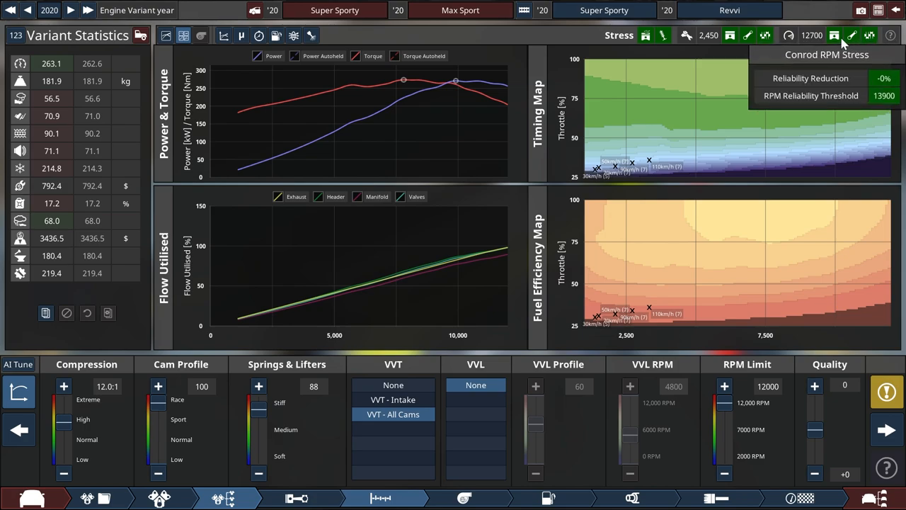
mouse_move(765, 36)
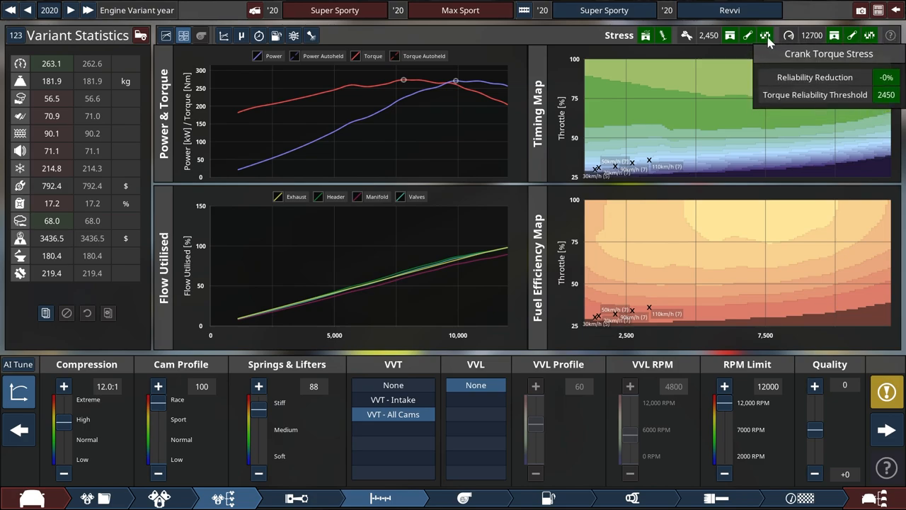
mouse_move(723, 55)
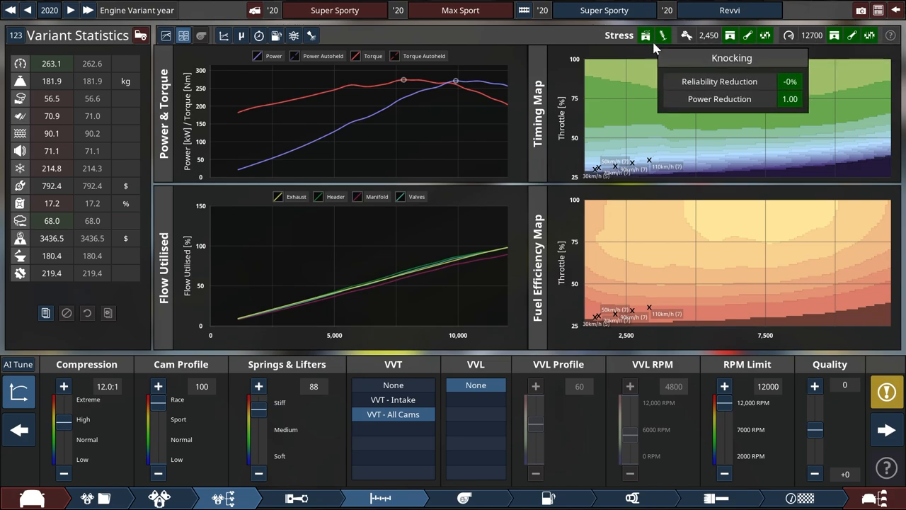
mouse_move(664, 35)
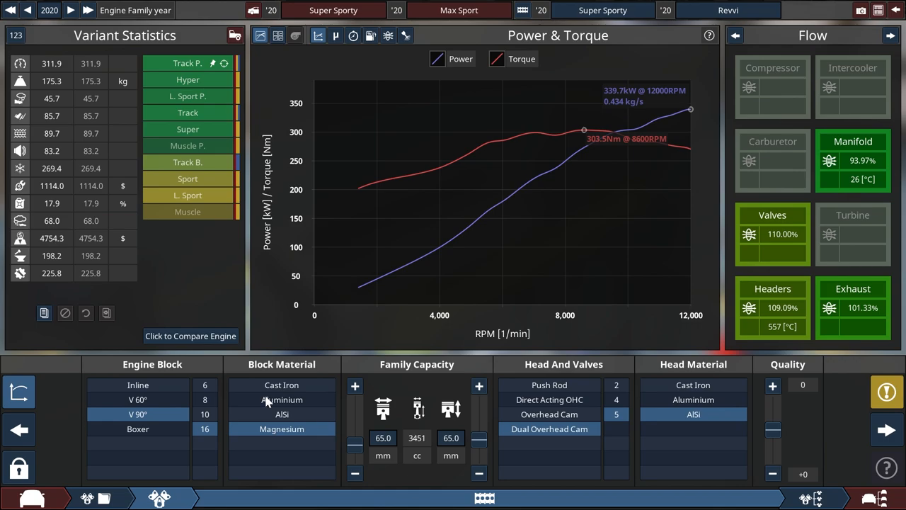
mouse_move(821, 503)
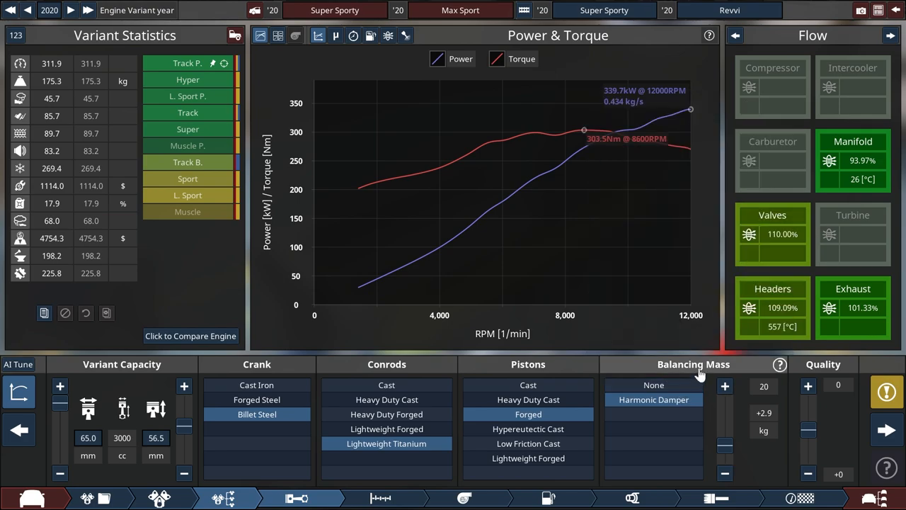
mouse_move(654, 399)
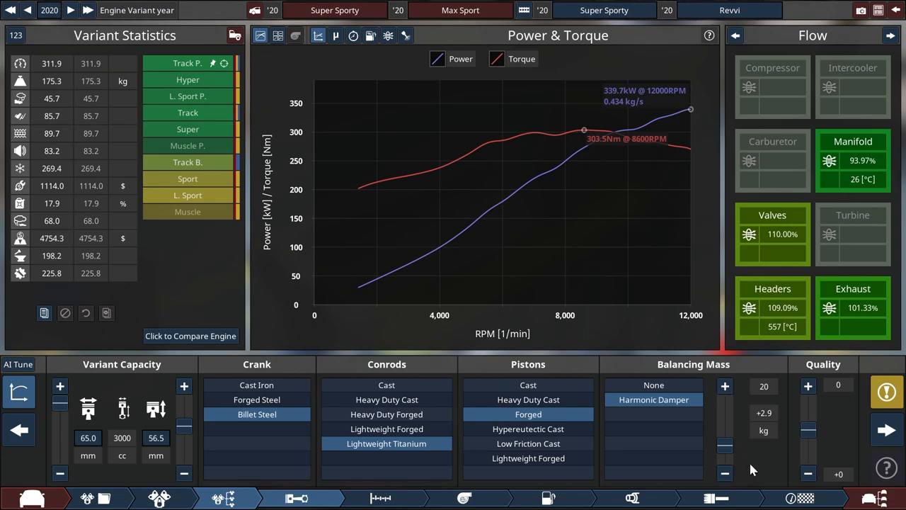
mouse_move(381, 497)
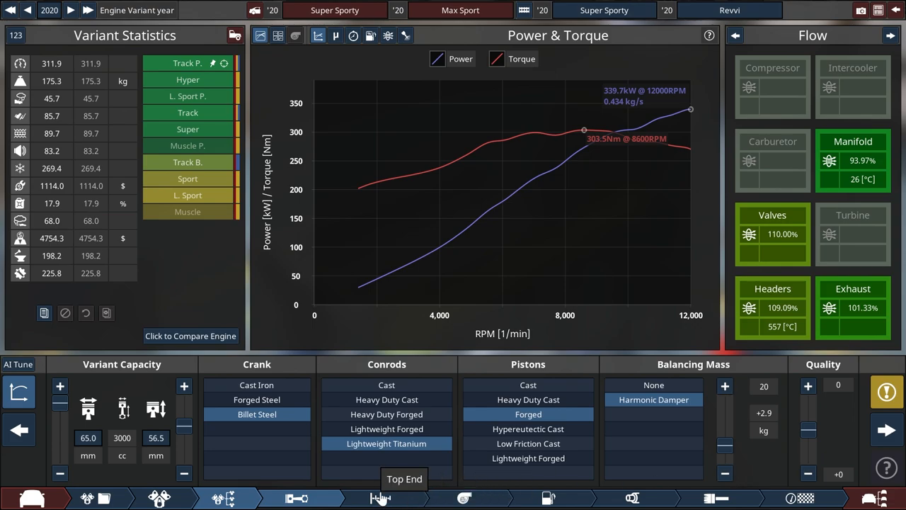
Move from the bottom end to the engine's top-end design page
left_click(380, 497)
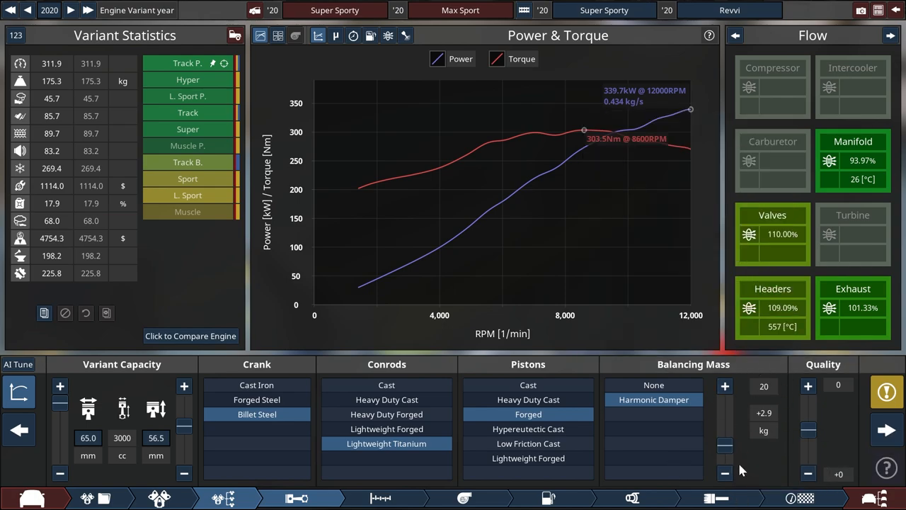
mouse_move(744, 467)
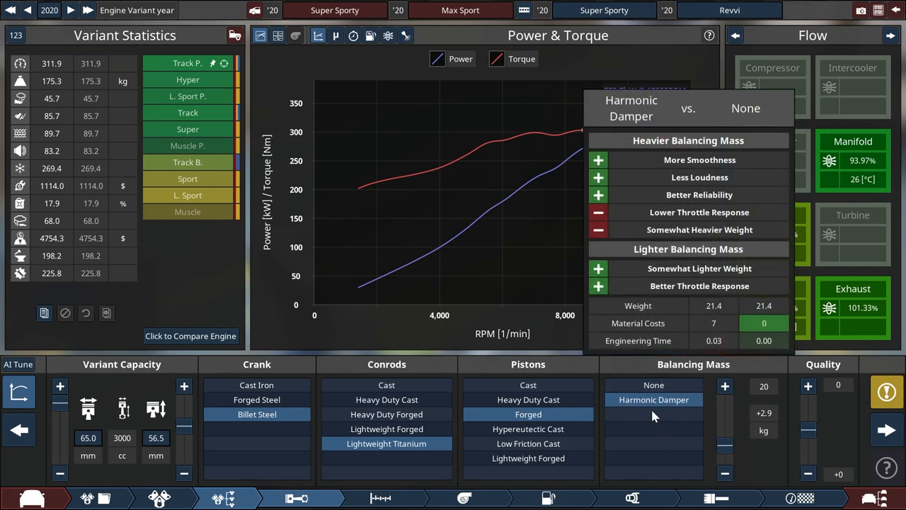
Raise the harmonic damper's Balancing Mass slider from 20 to 50
left_click(654, 385)
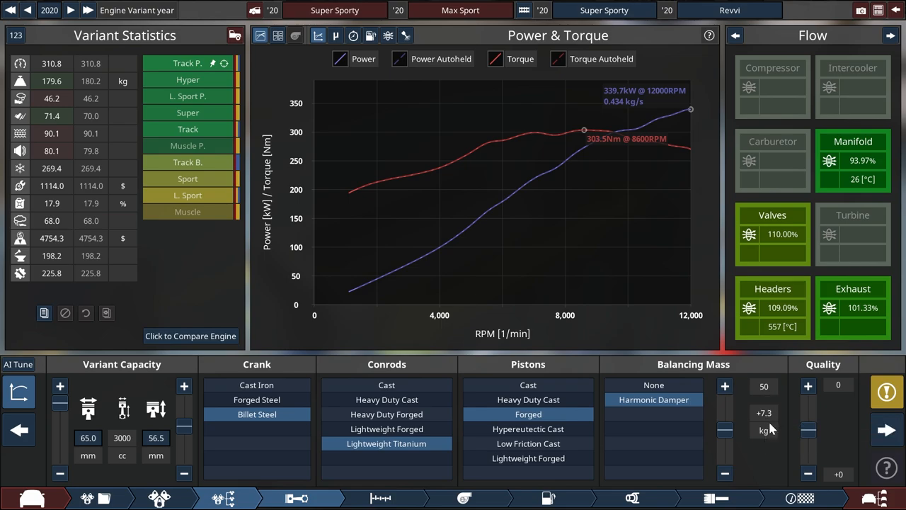
mouse_move(765, 412)
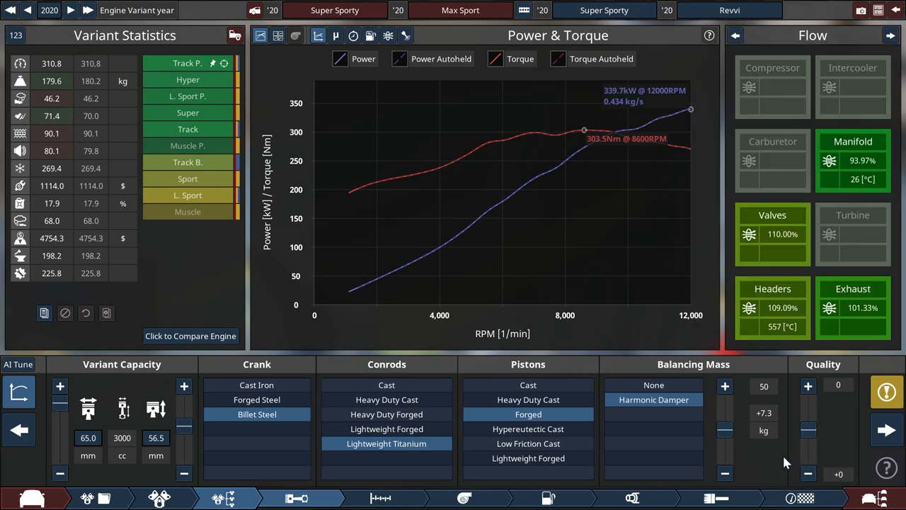
mouse_move(771, 462)
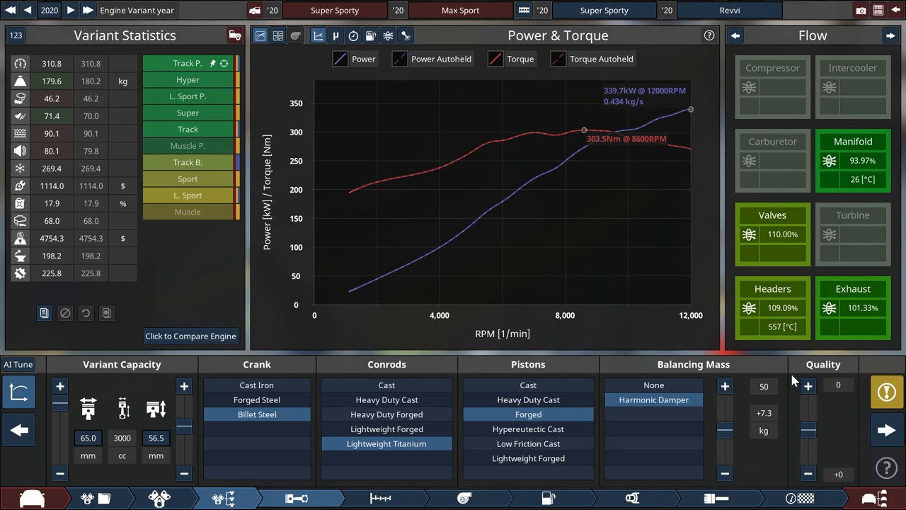
mouse_move(766, 468)
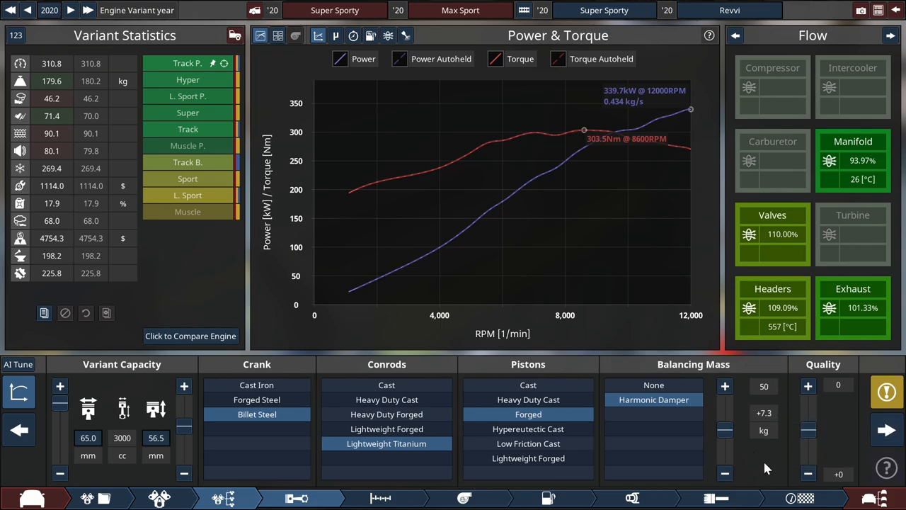
mouse_move(770, 363)
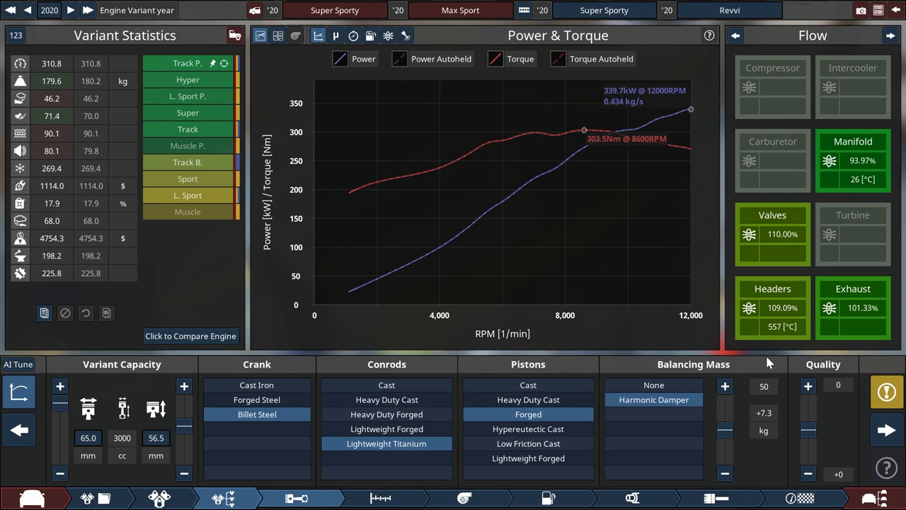
mouse_move(759, 456)
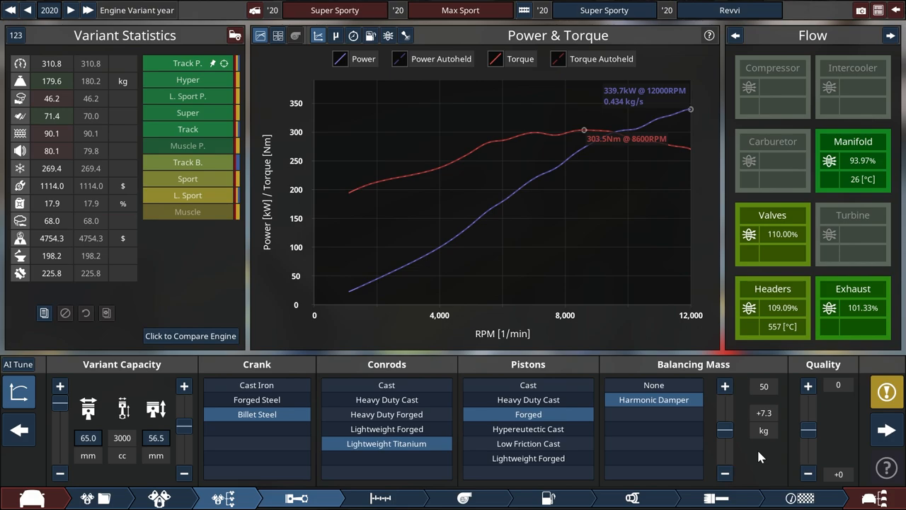
mouse_move(20, 151)
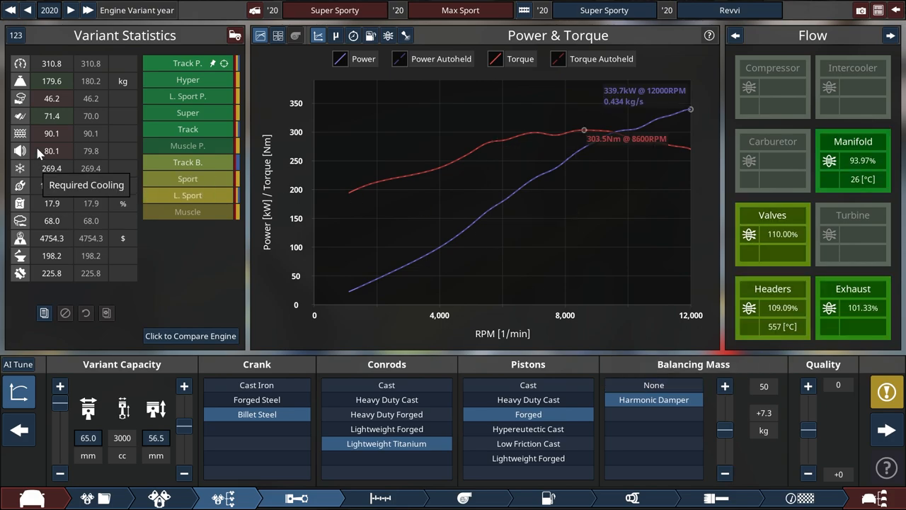
mouse_move(42, 128)
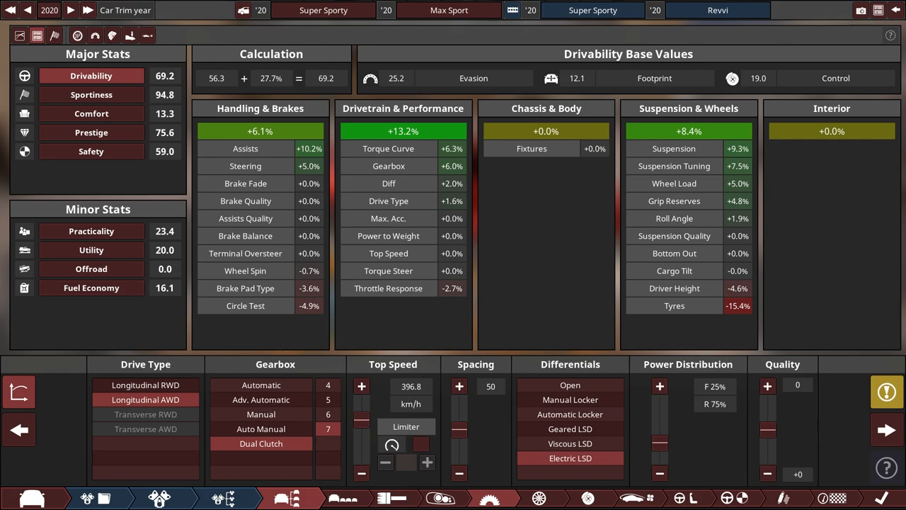
mouse_move(130, 36)
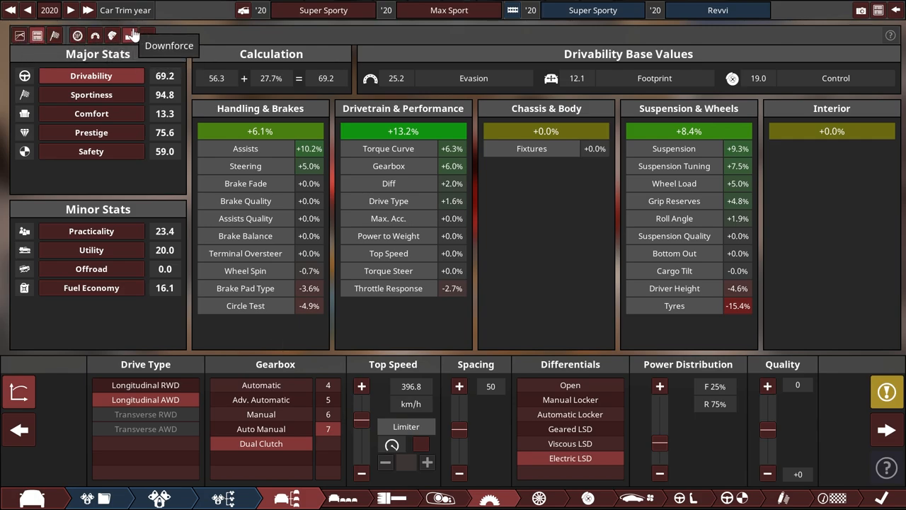
mouse_move(175, 172)
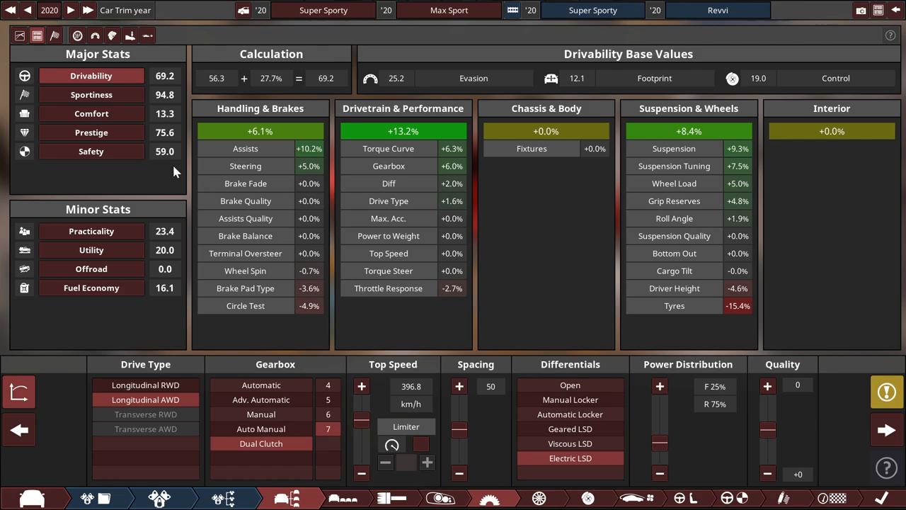
mouse_move(313, 276)
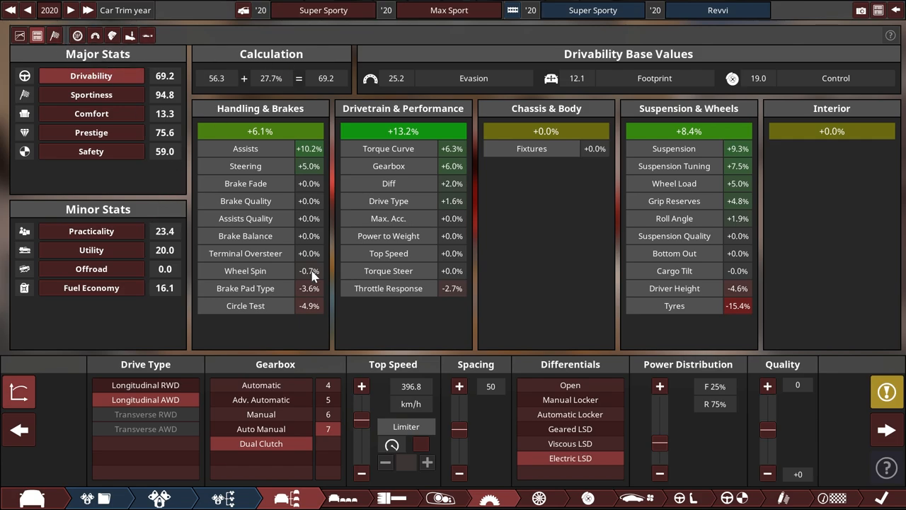
Select Drivability under Major Stats to view its 69.2 score breakdown
left_click(260, 385)
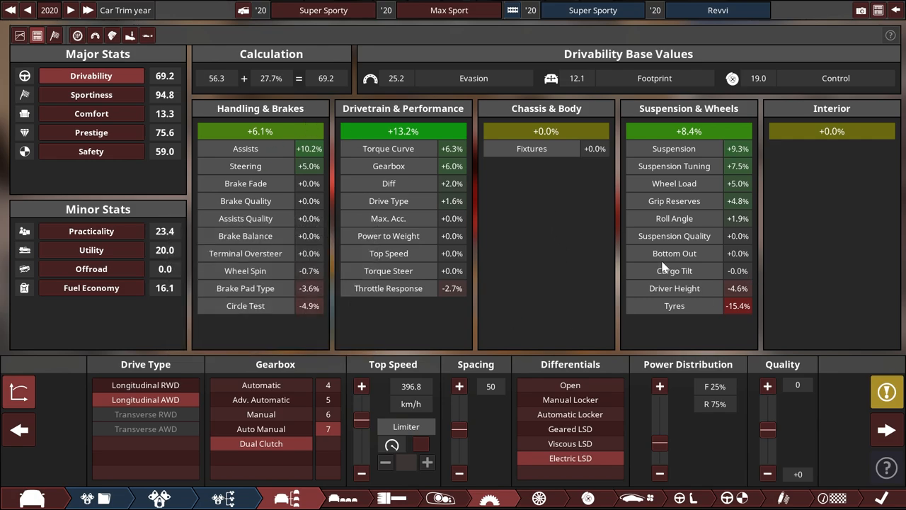
Select Sportiness under Major Stats to view its 94.8 score breakdown
left_click(91, 95)
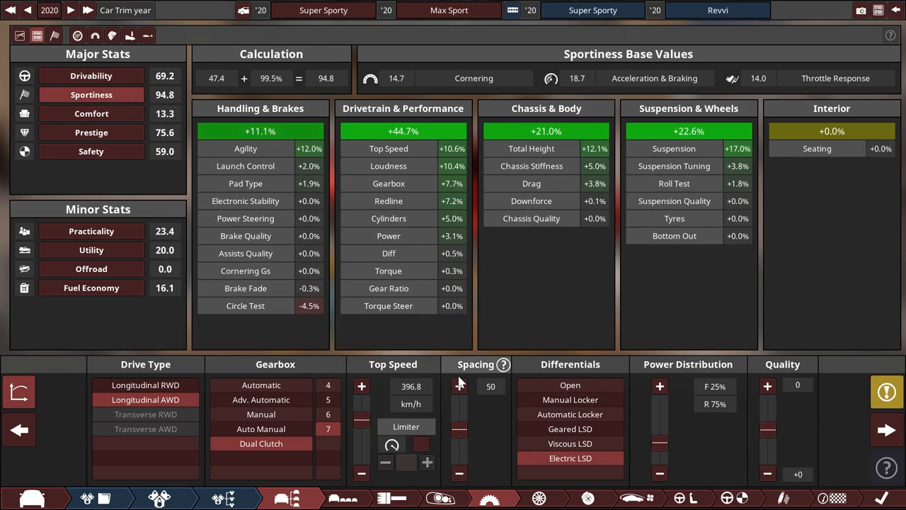
mouse_move(453, 368)
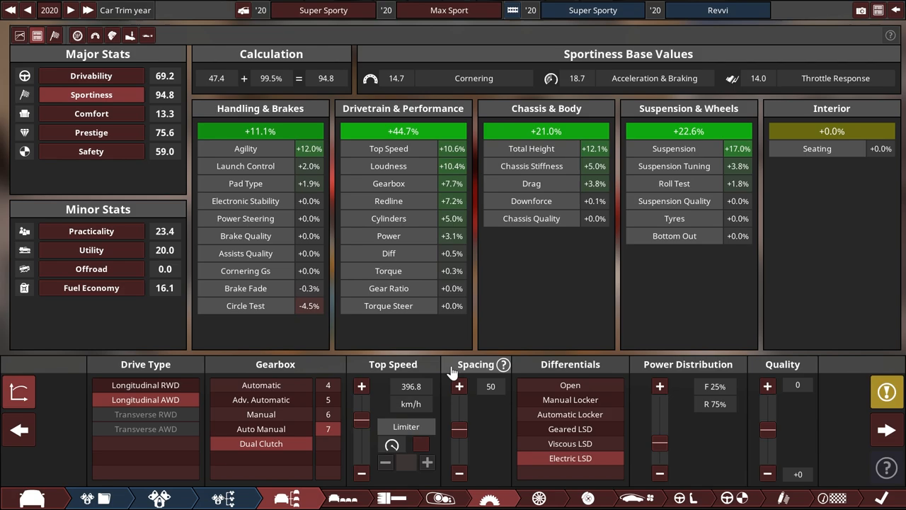
mouse_move(395, 207)
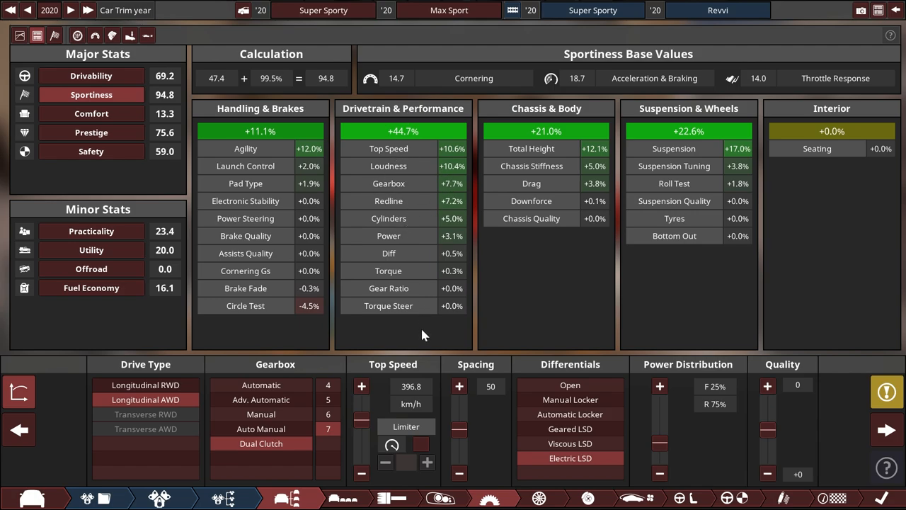
mouse_move(416, 307)
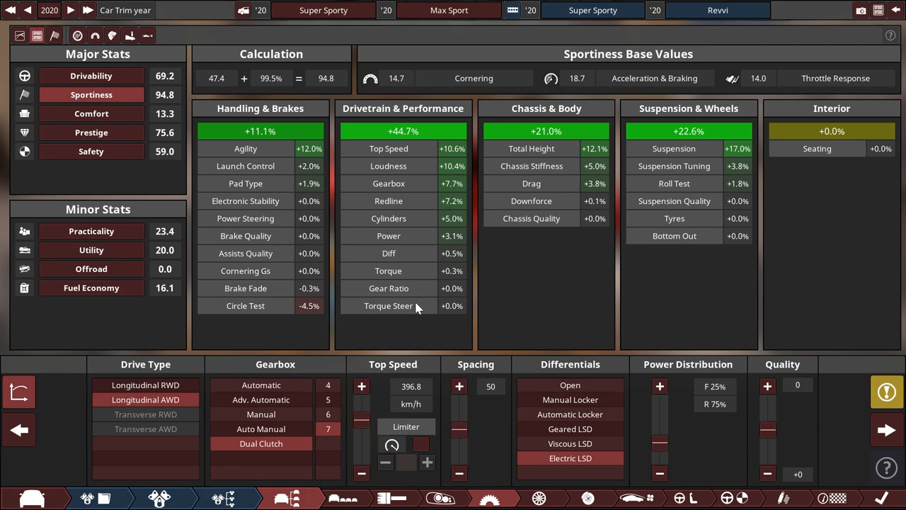
mouse_move(397, 287)
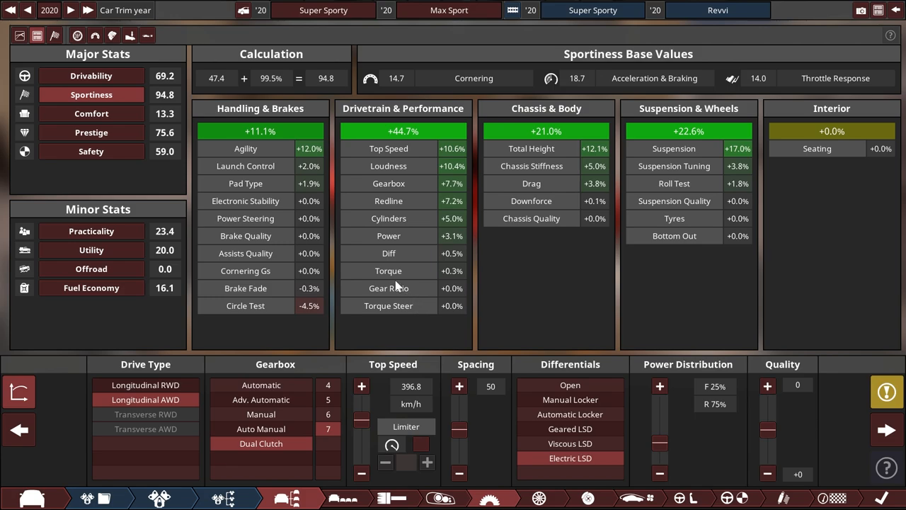
mouse_move(742, 66)
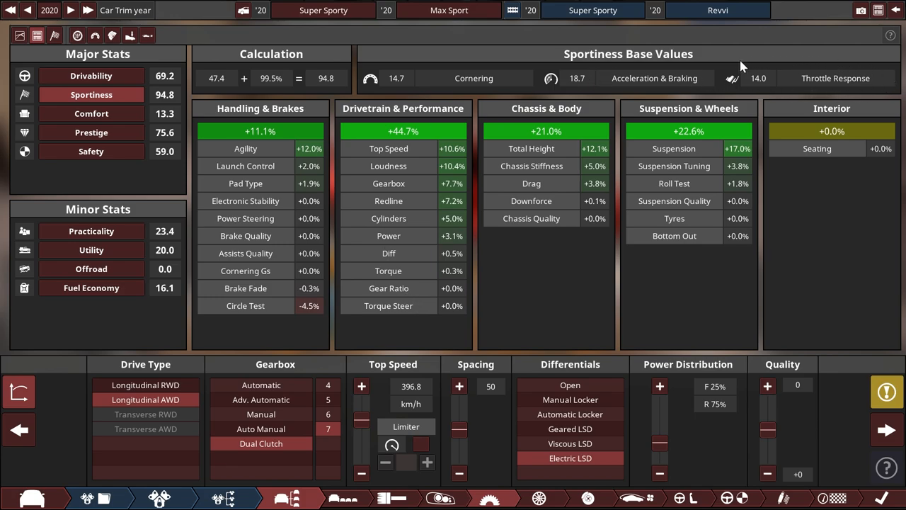
mouse_move(717, 67)
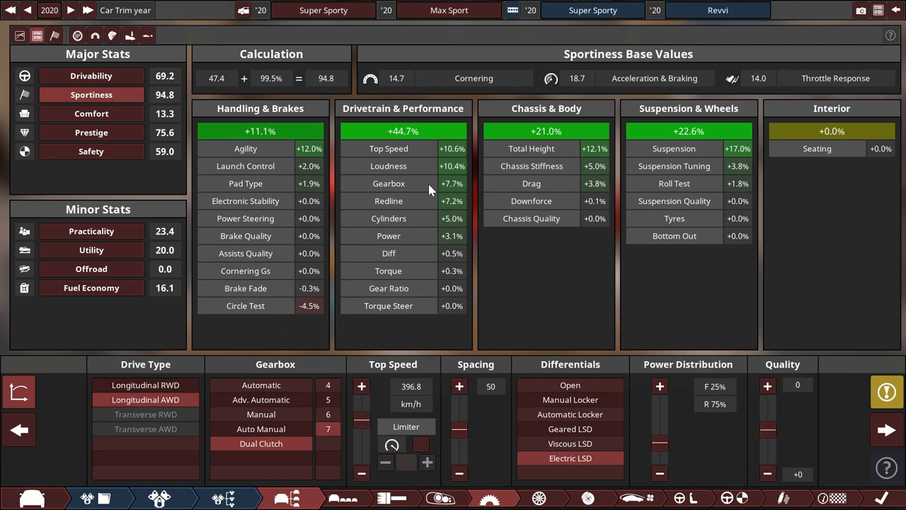
mouse_move(639, 85)
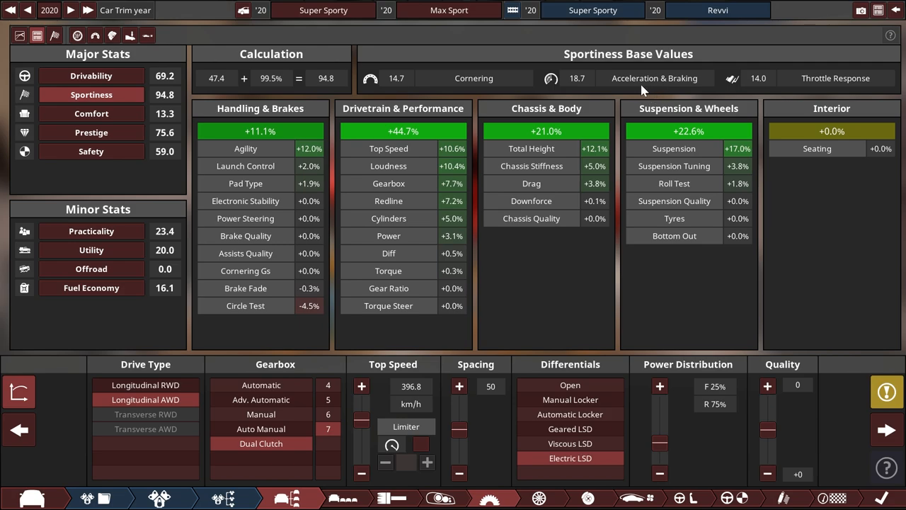
mouse_move(609, 97)
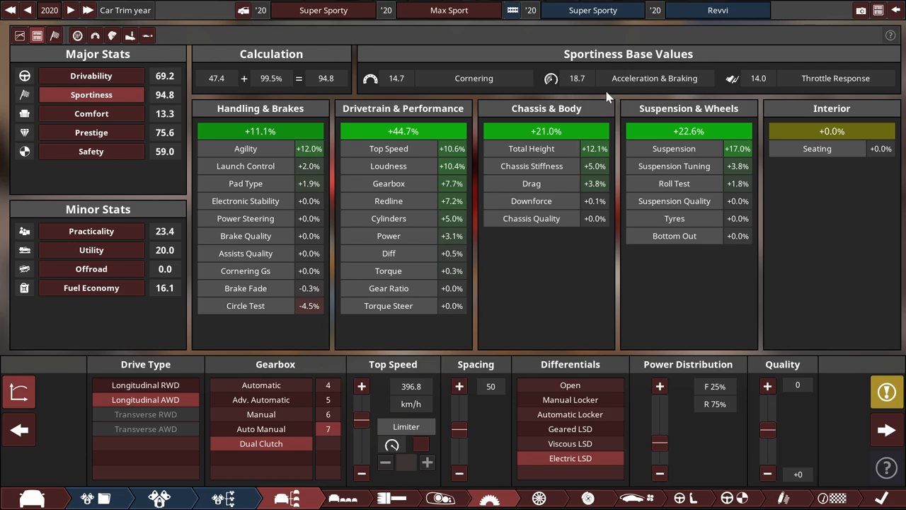
mouse_move(584, 87)
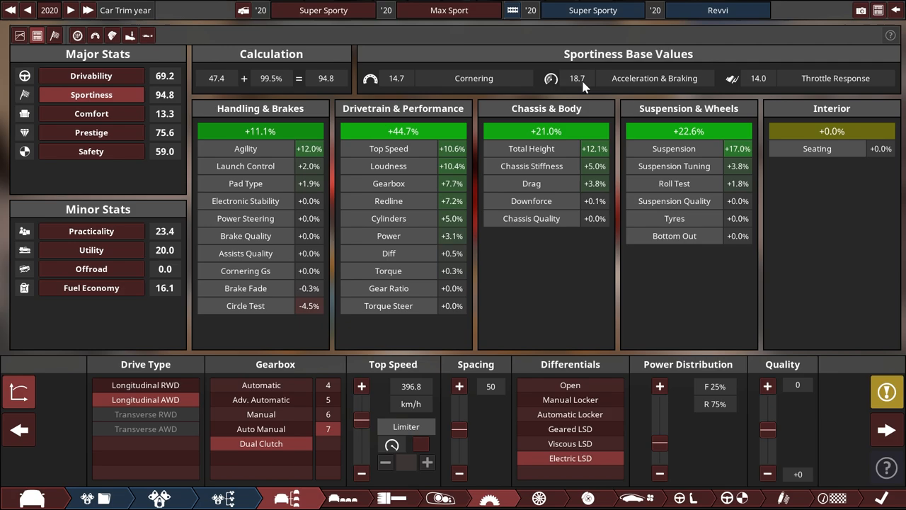
mouse_move(589, 84)
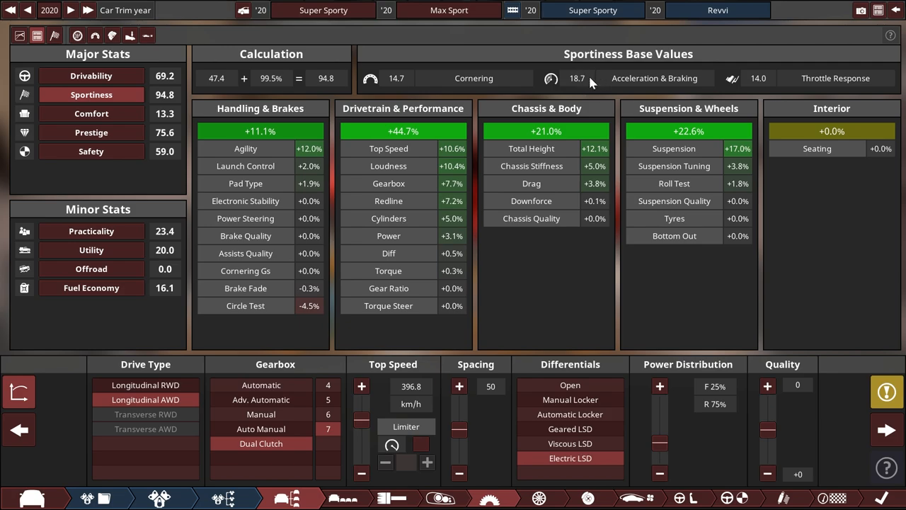
mouse_move(591, 85)
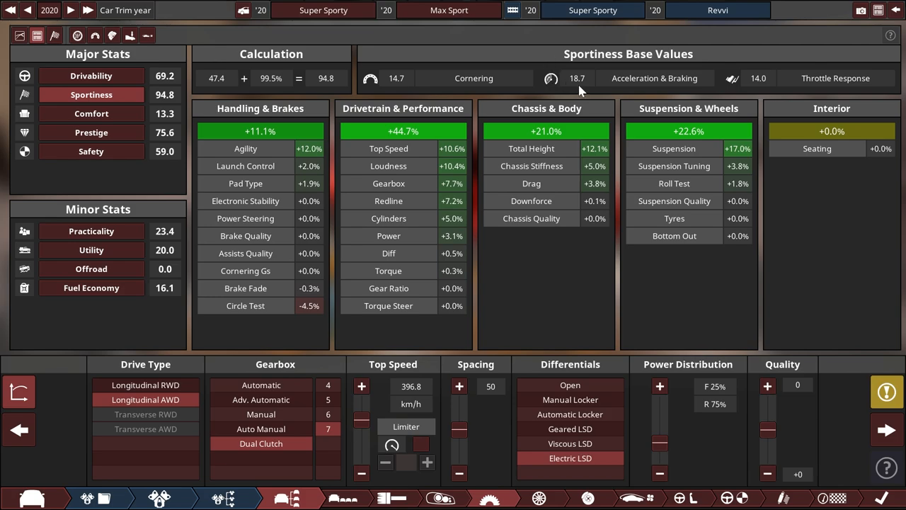
mouse_move(549, 91)
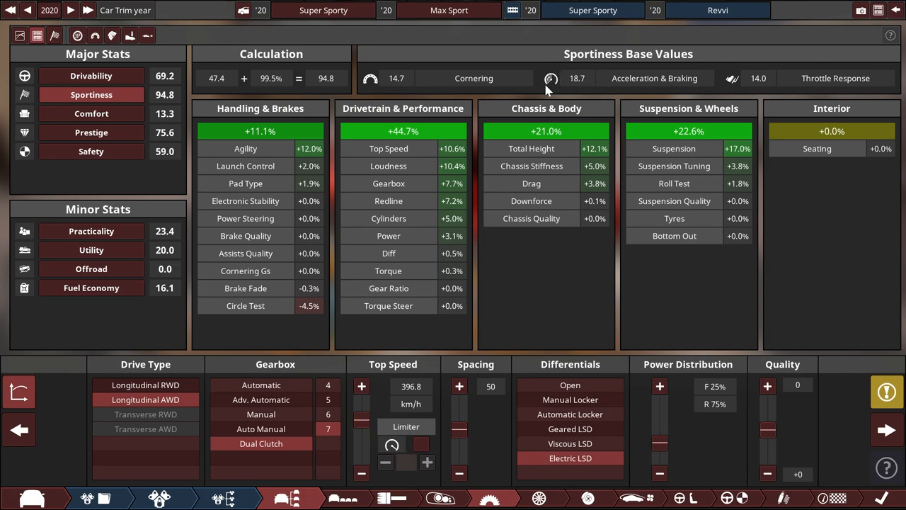
mouse_move(400, 74)
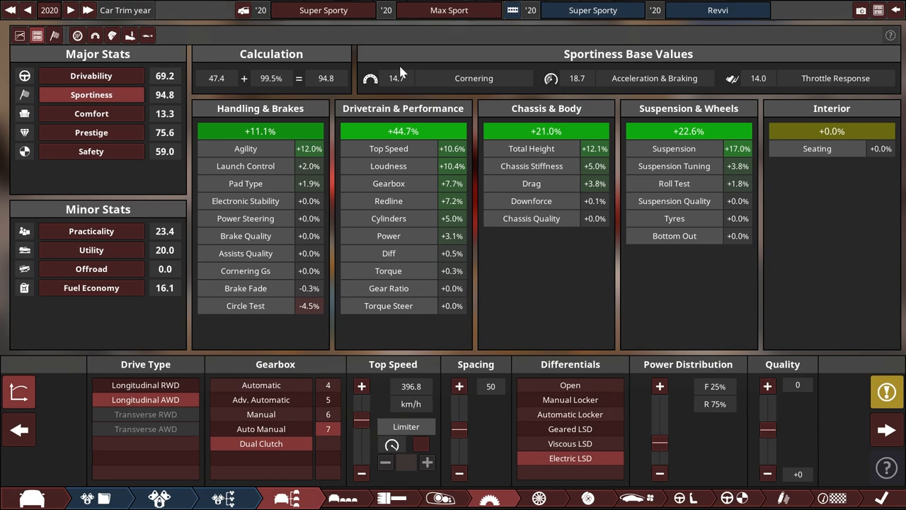
mouse_move(396, 78)
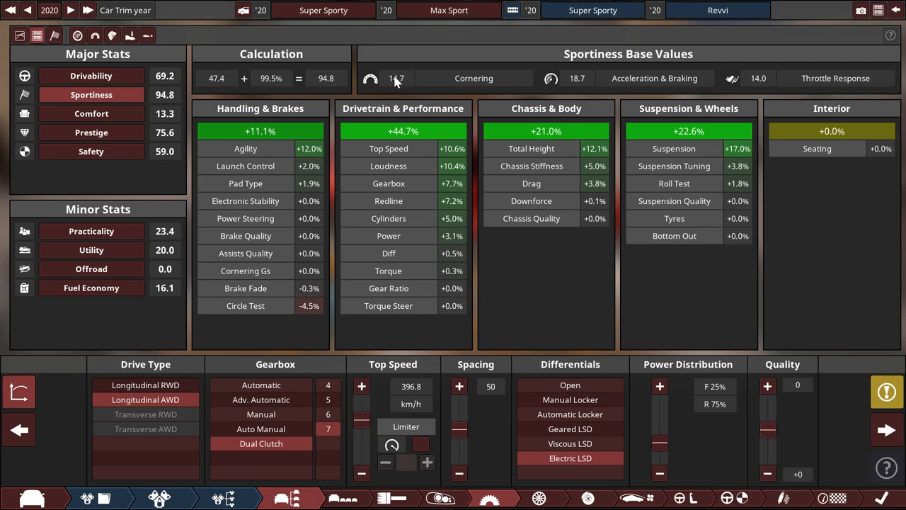
mouse_move(412, 85)
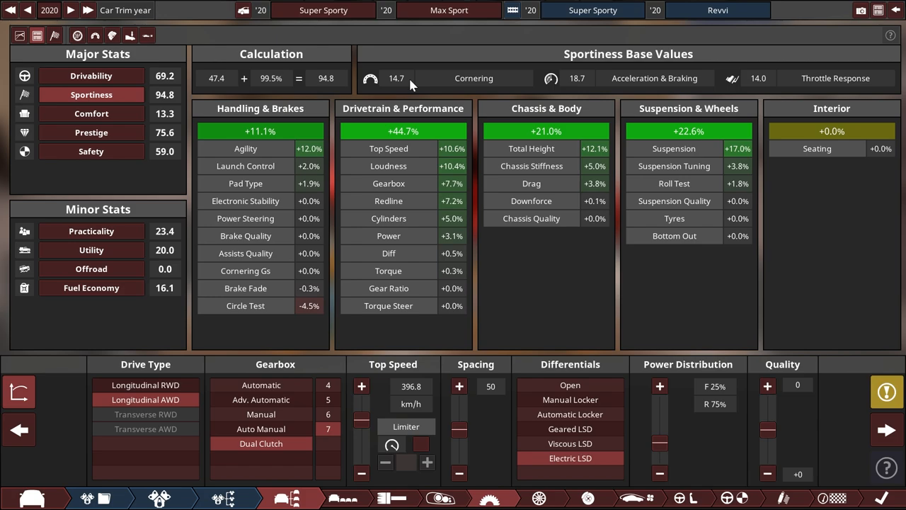
mouse_move(464, 77)
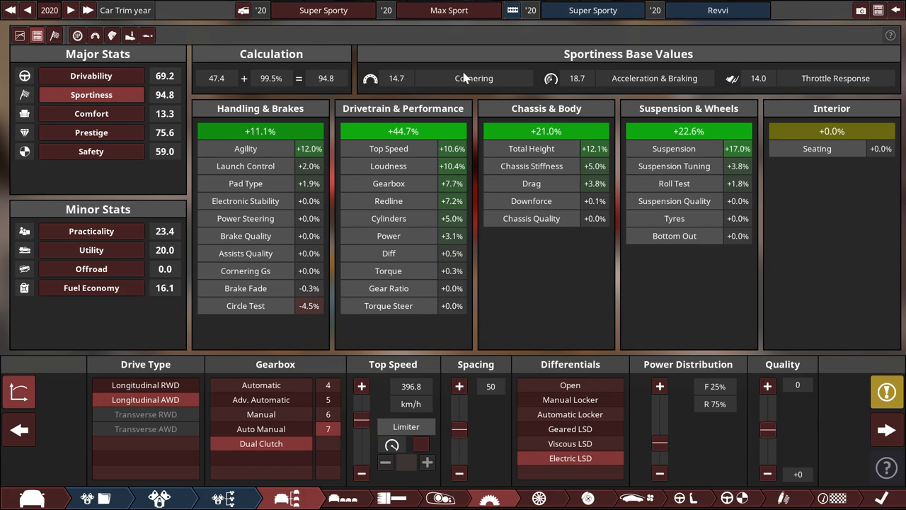
mouse_move(437, 78)
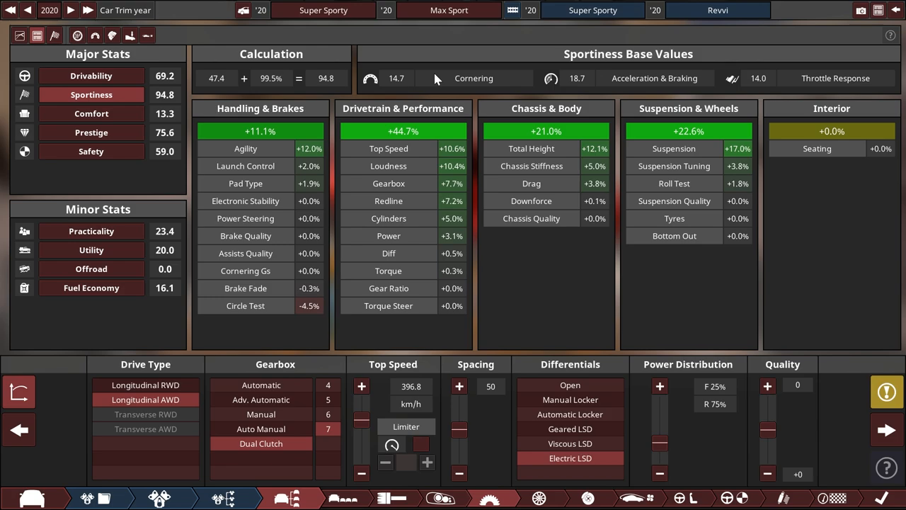
mouse_move(639, 97)
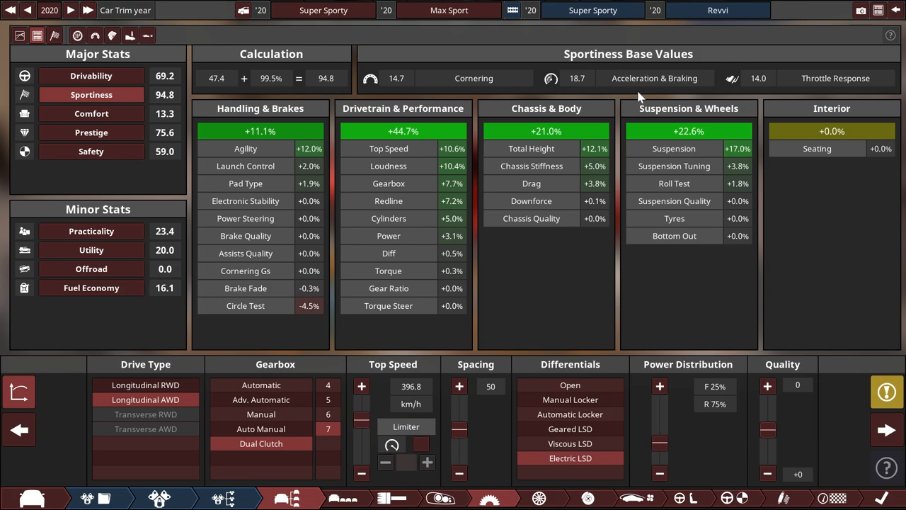
mouse_move(619, 83)
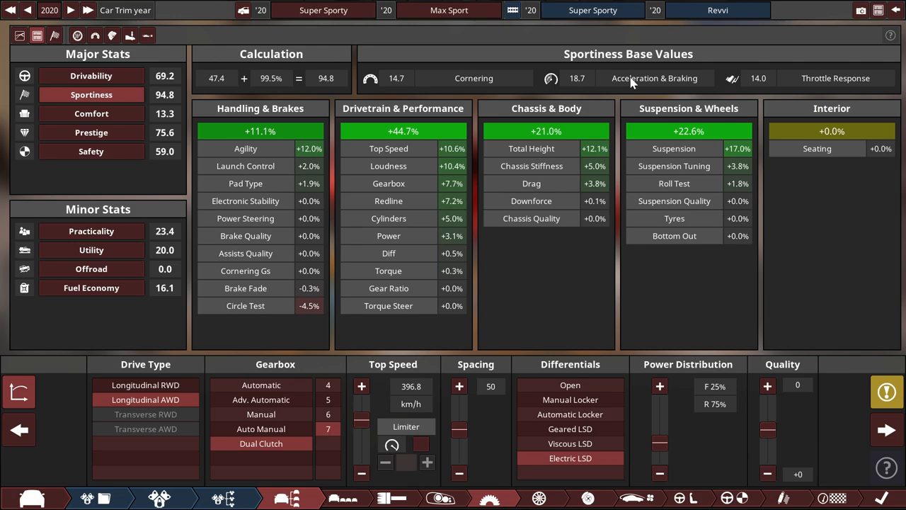
mouse_move(840, 96)
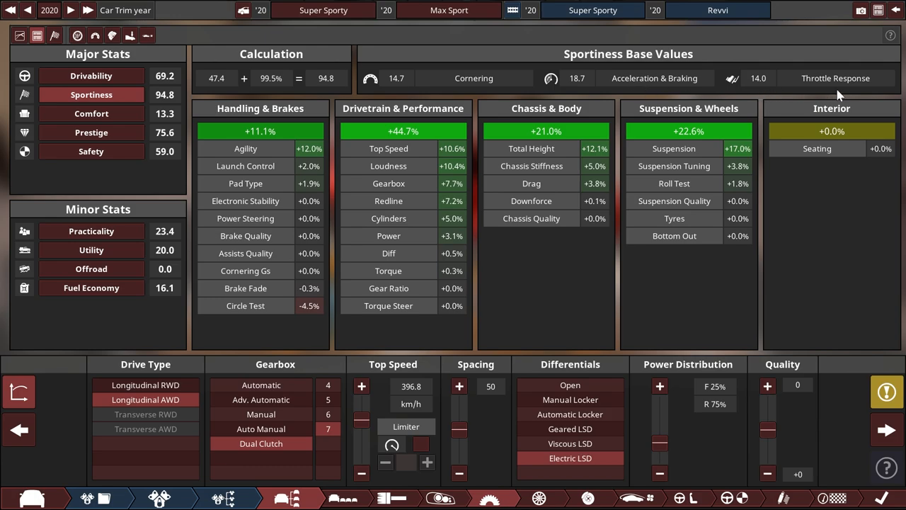
mouse_move(790, 91)
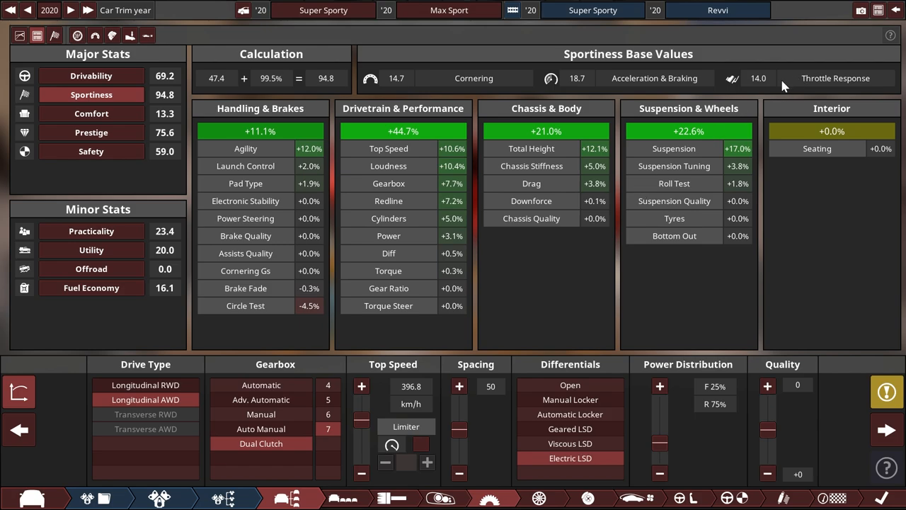
mouse_move(184, 494)
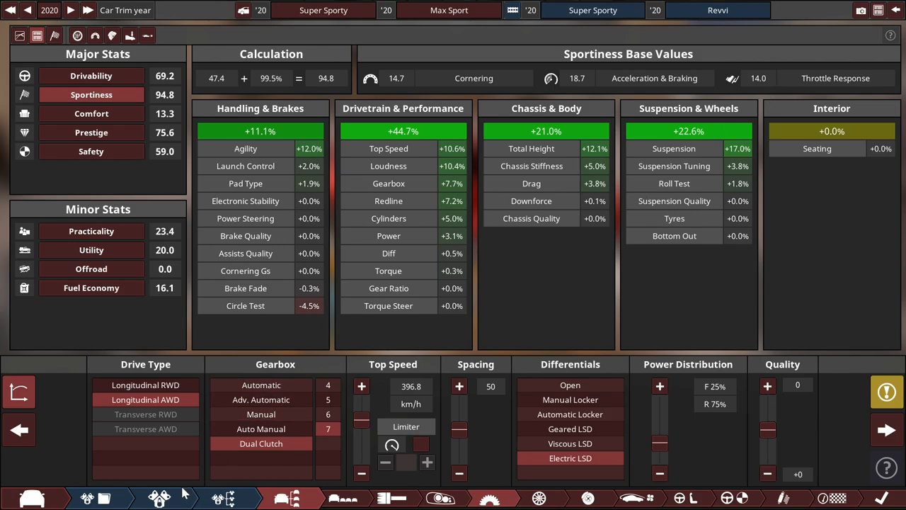
On the engine's Bottom End page, drop the harmonic damper mass, remove it, then restore it
left_click(159, 497)
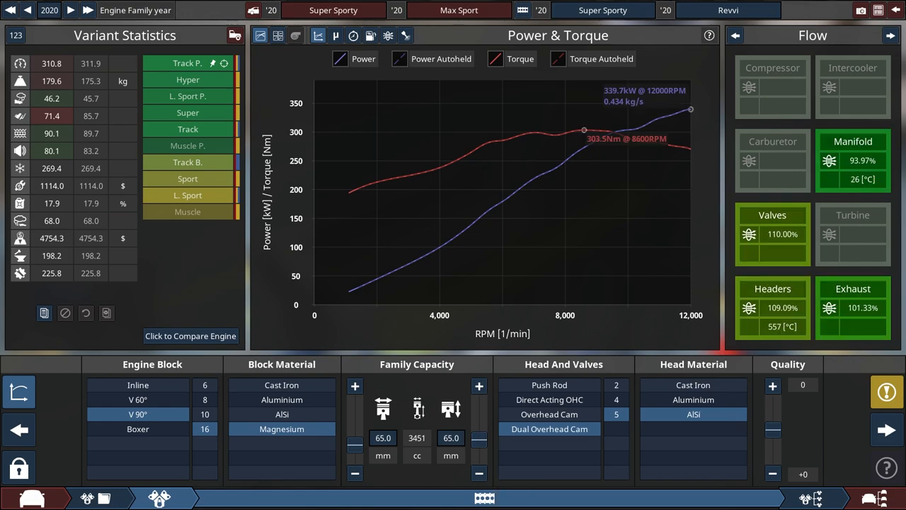
mouse_move(51, 115)
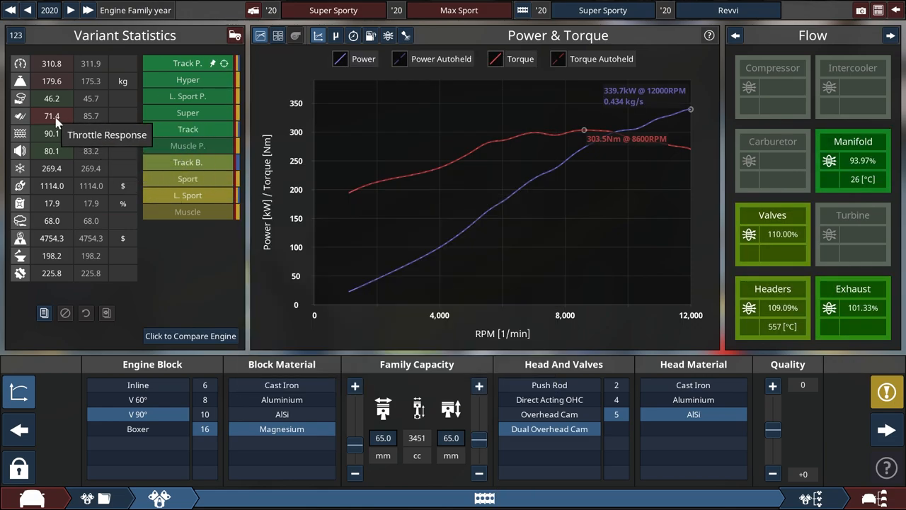
mouse_move(67, 129)
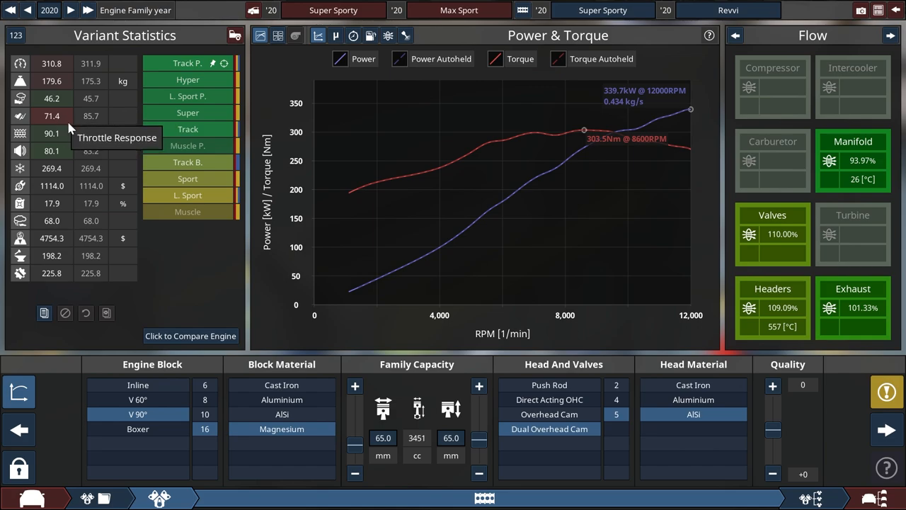
mouse_move(717, 476)
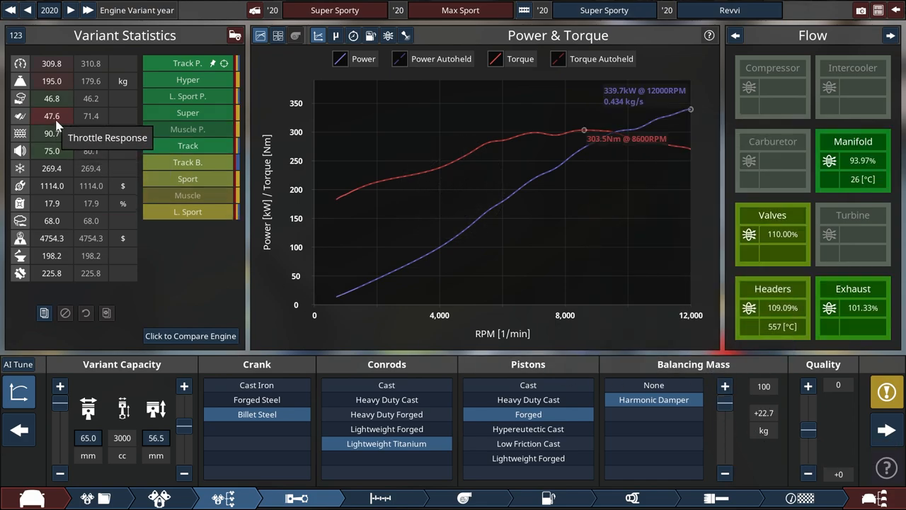
mouse_move(77, 126)
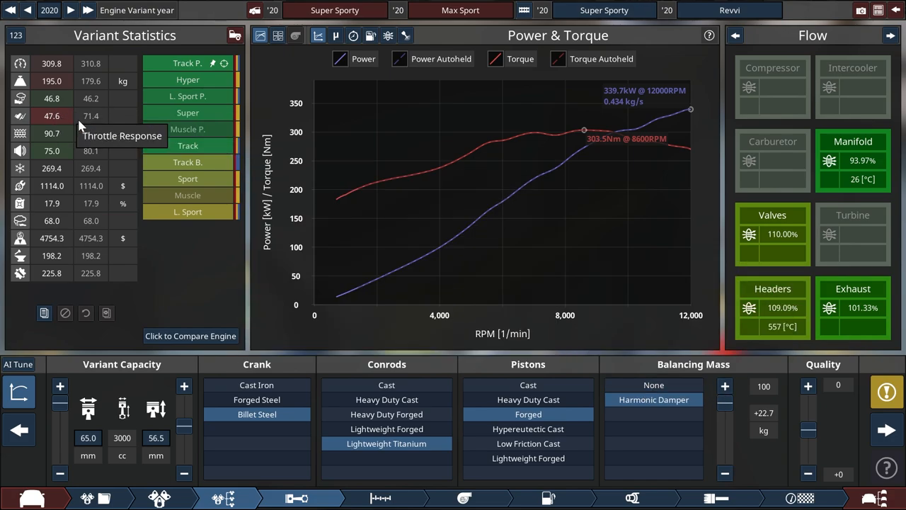
mouse_move(51, 128)
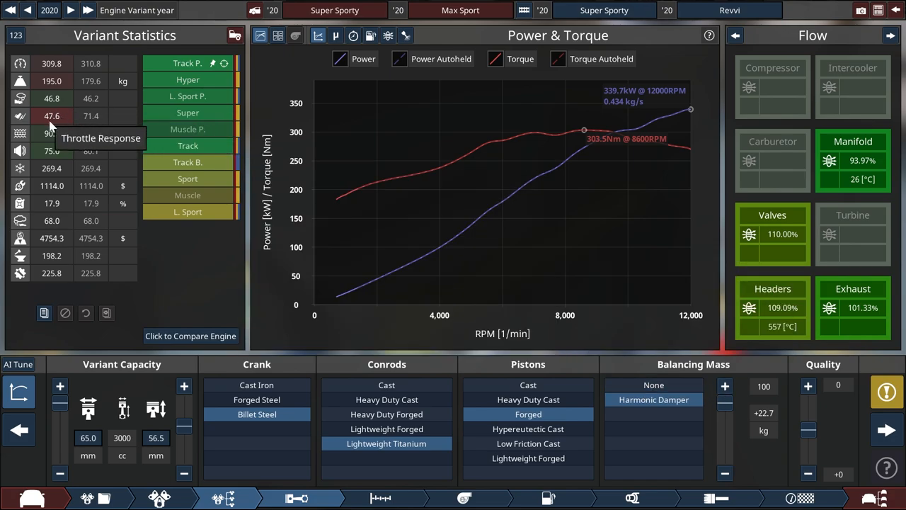
mouse_move(712, 398)
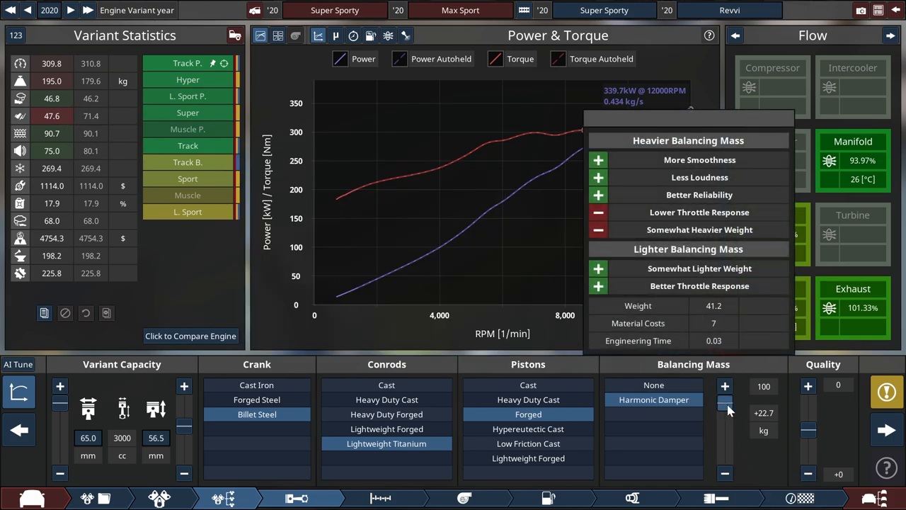
left_click(654, 384)
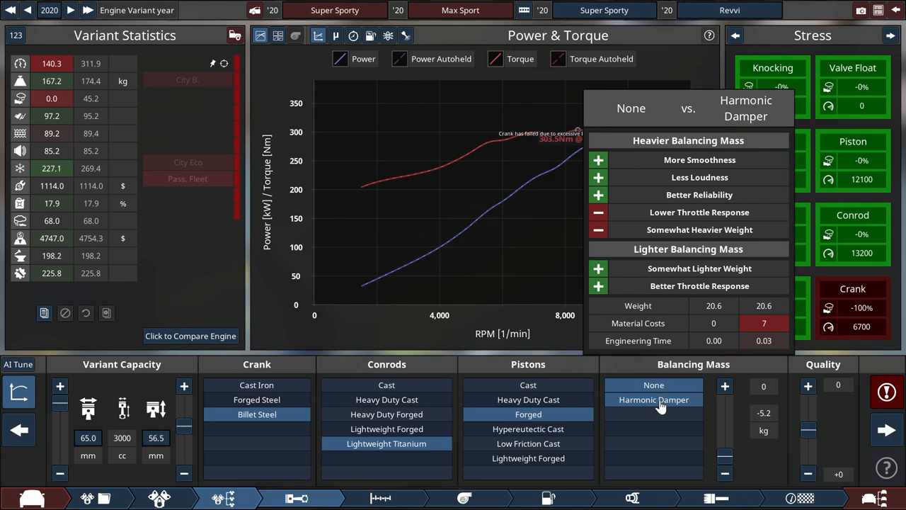
left_click(654, 384)
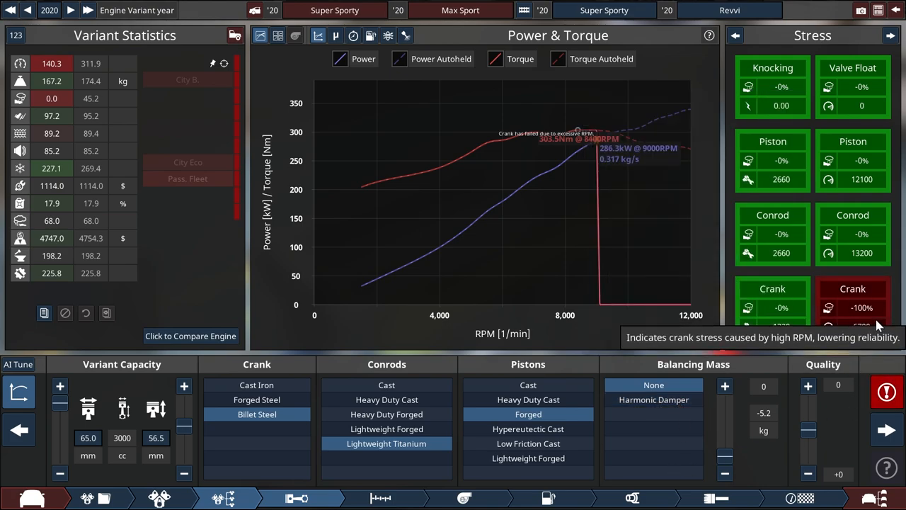
left_click(653, 399)
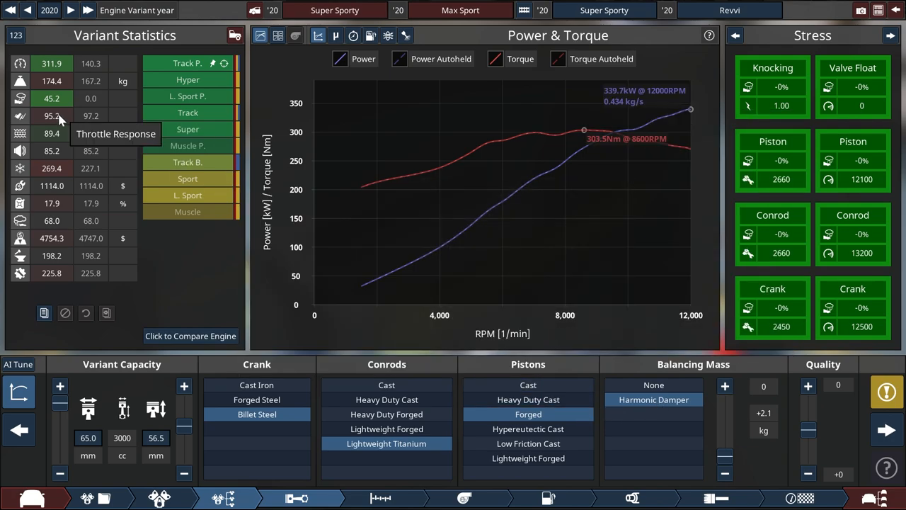
mouse_move(706, 340)
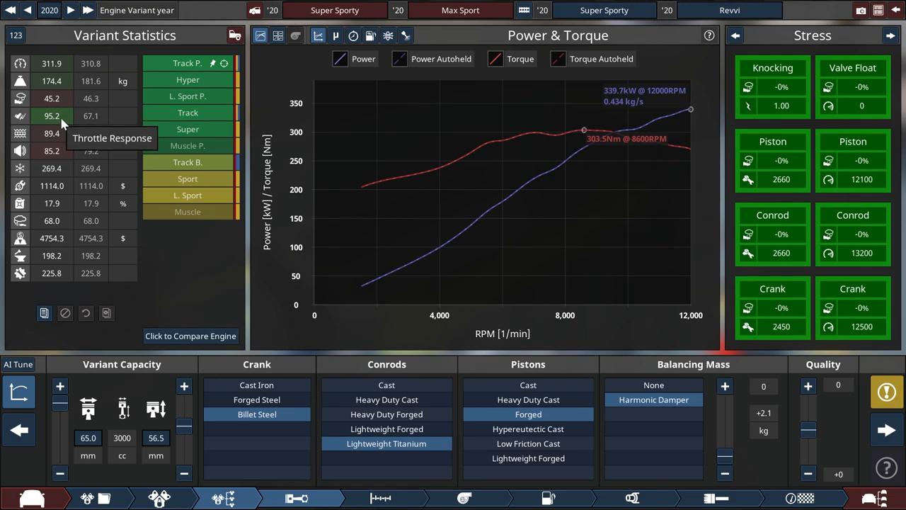
mouse_move(726, 457)
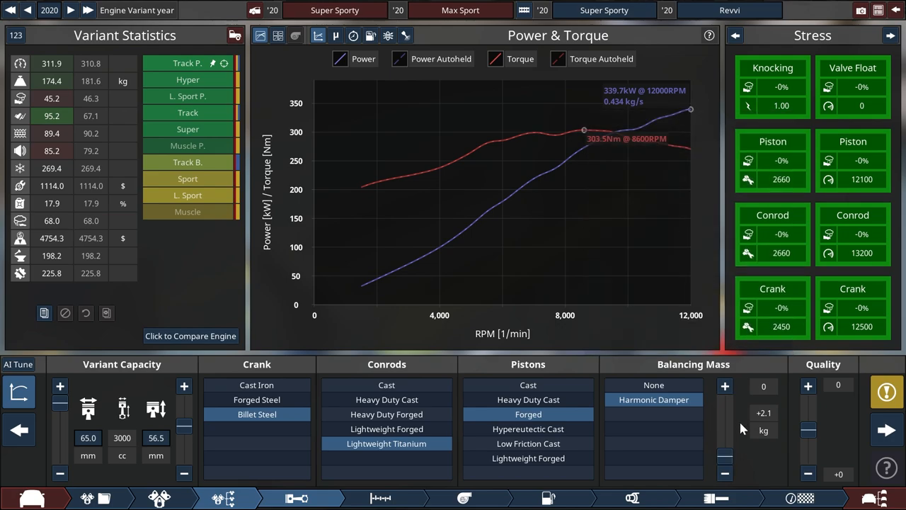
mouse_move(750, 414)
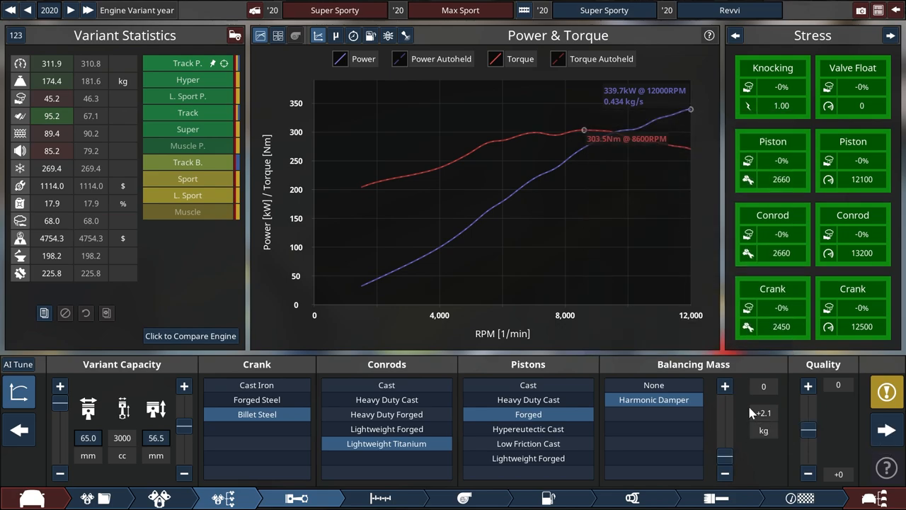
mouse_move(774, 388)
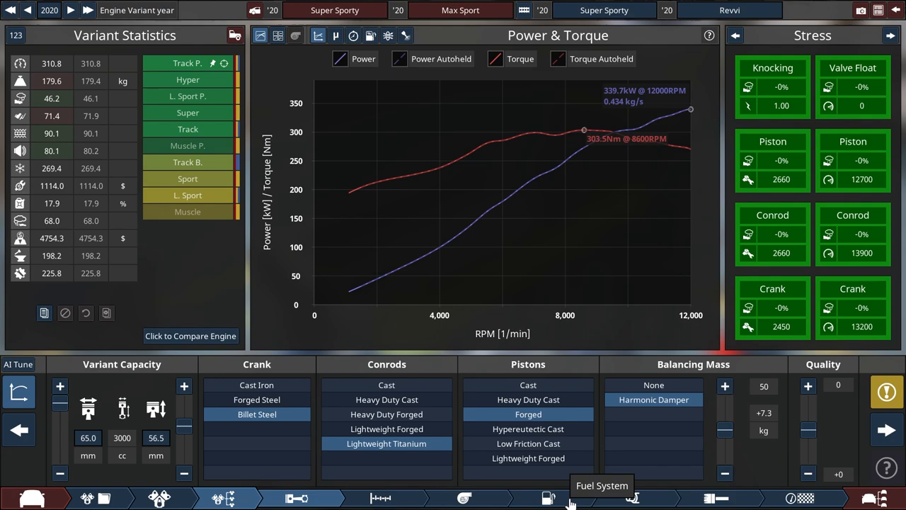
Lean the fuel map to 12, then look over the Exhaust and Top End tabs
left_click(548, 497)
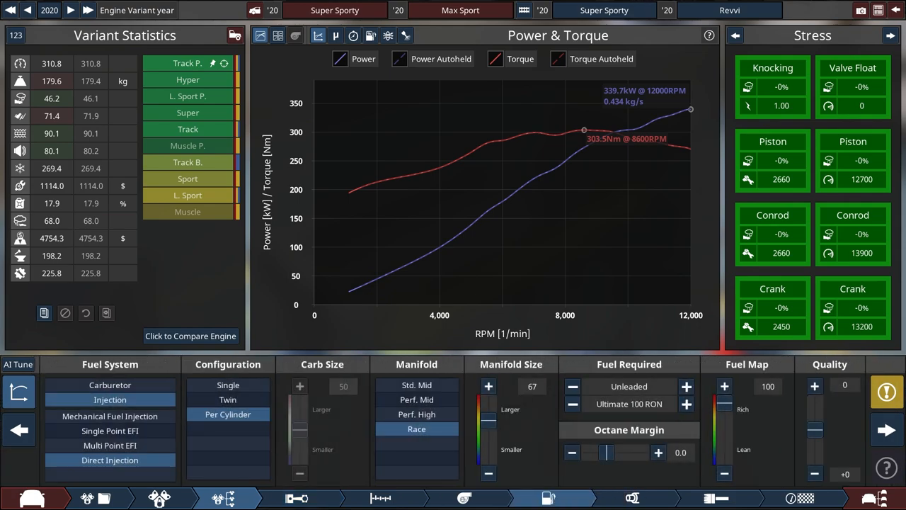
mouse_move(725, 411)
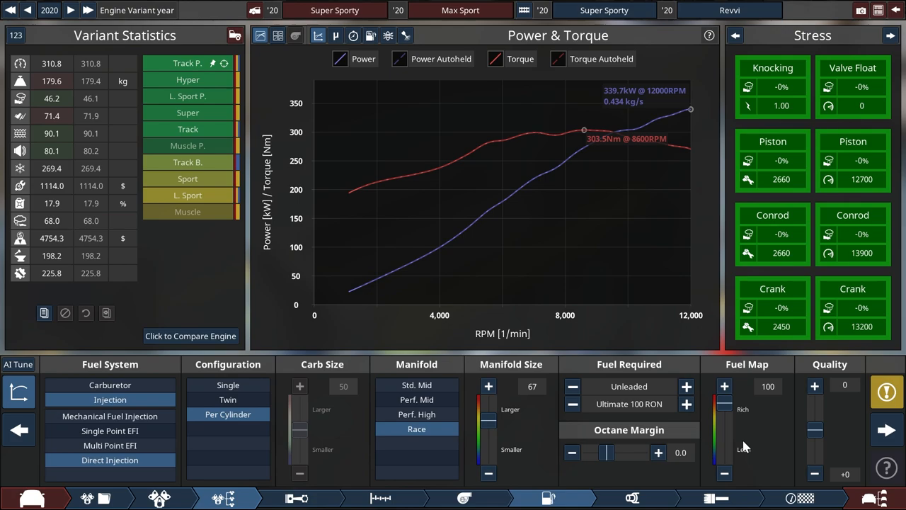
mouse_move(723, 457)
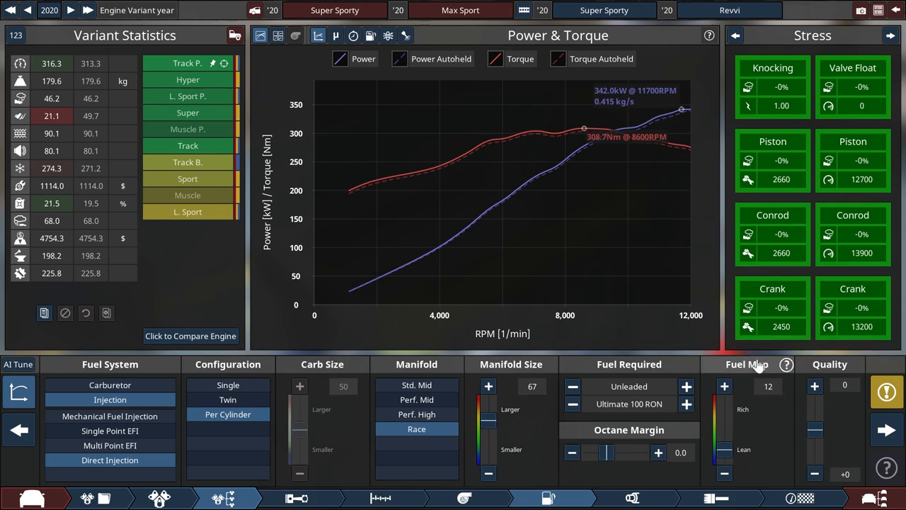
mouse_move(751, 400)
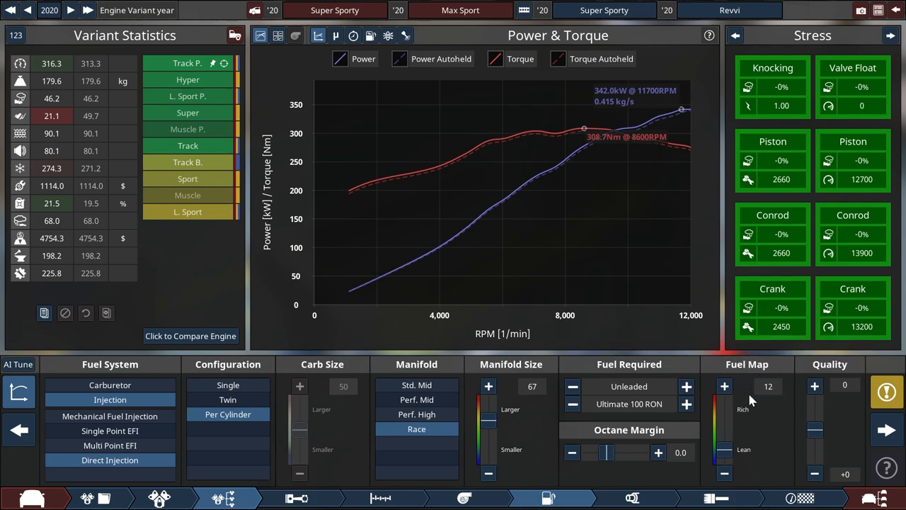
left_click(632, 498)
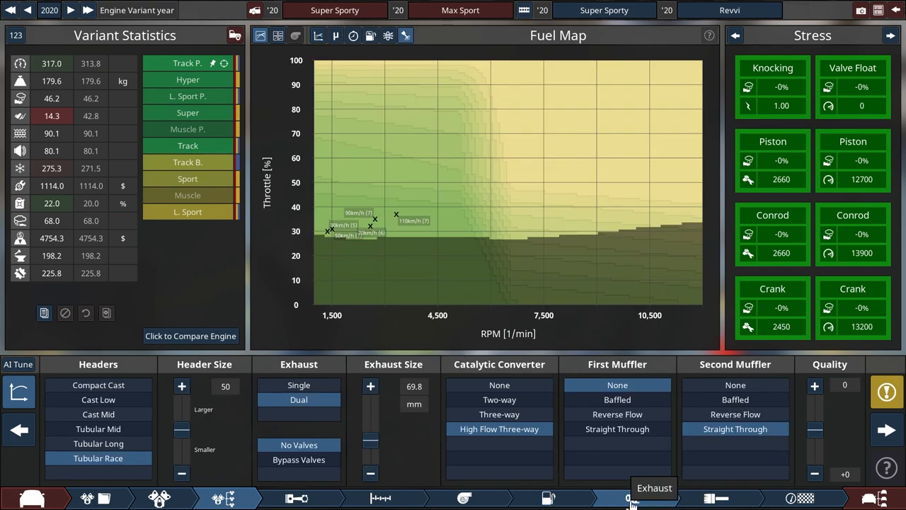
left_click(380, 498)
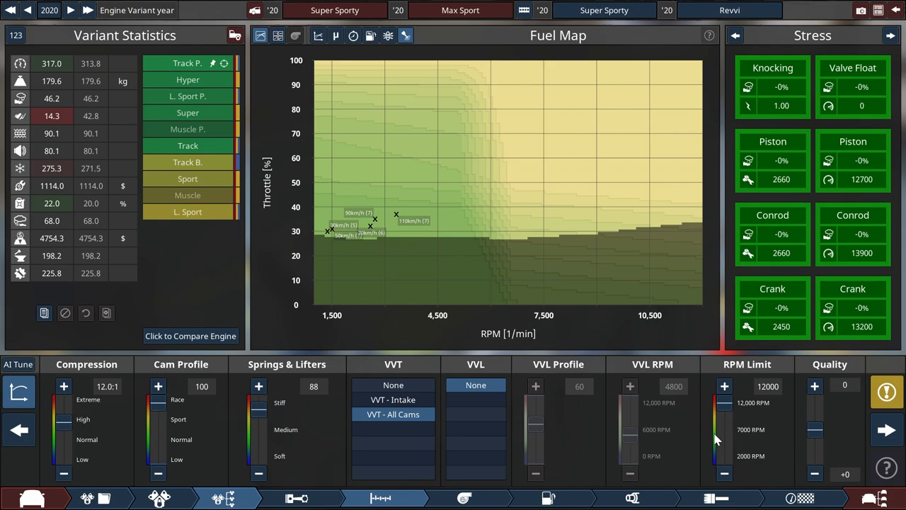
mouse_move(869, 499)
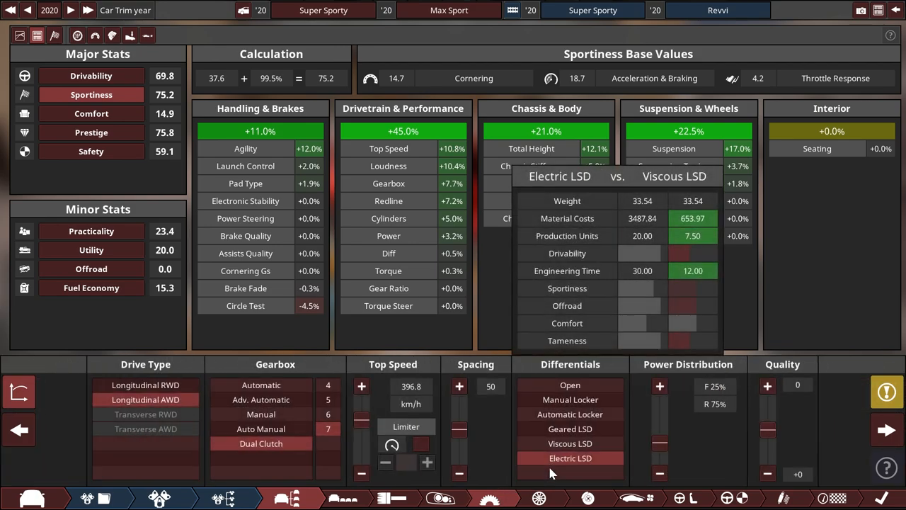
Switch from the trim stats to the Engine Variant stage's Fuel Map graph
left_click(570, 385)
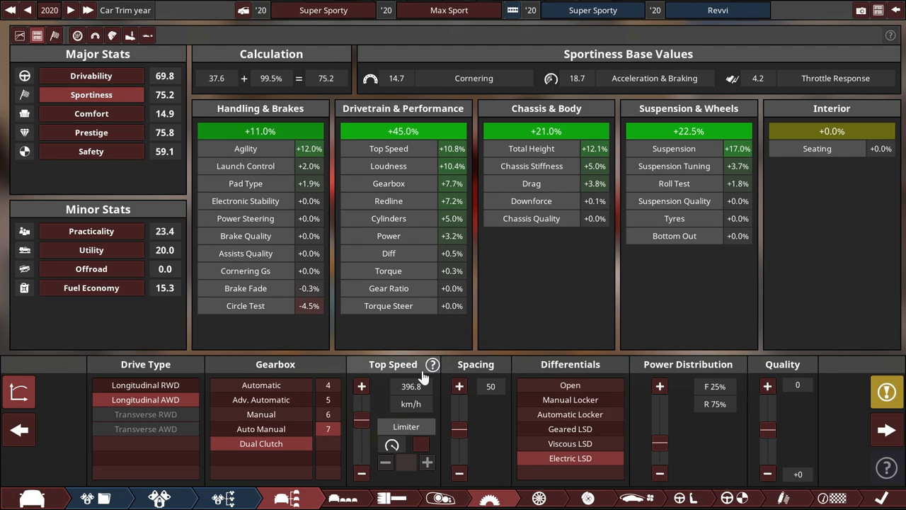
mouse_move(494, 340)
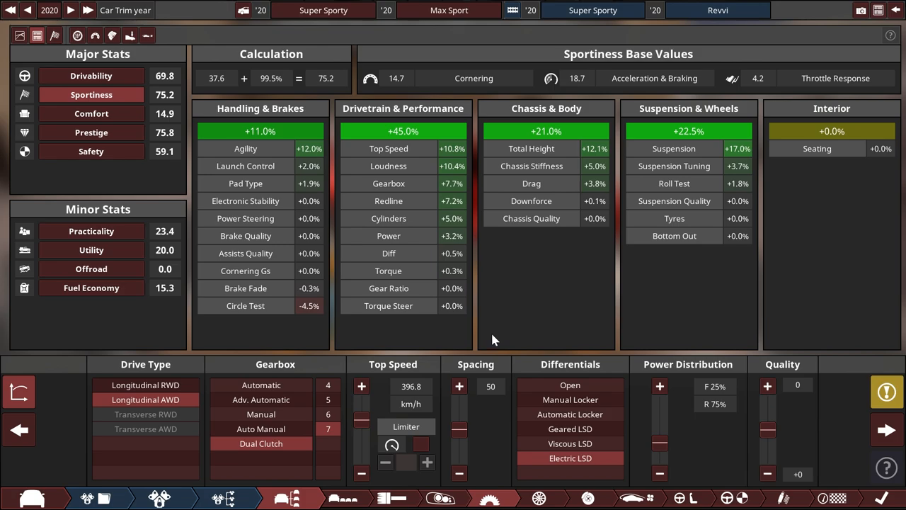
mouse_move(485, 332)
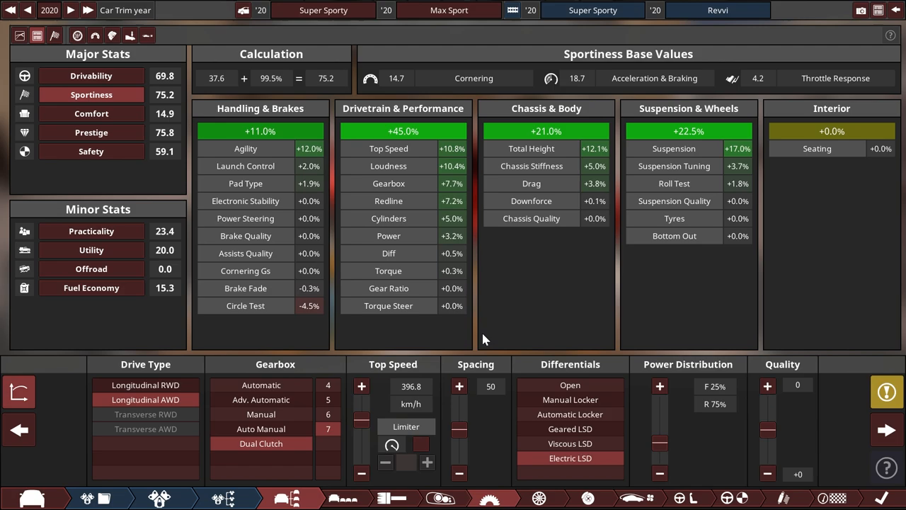
mouse_move(228, 498)
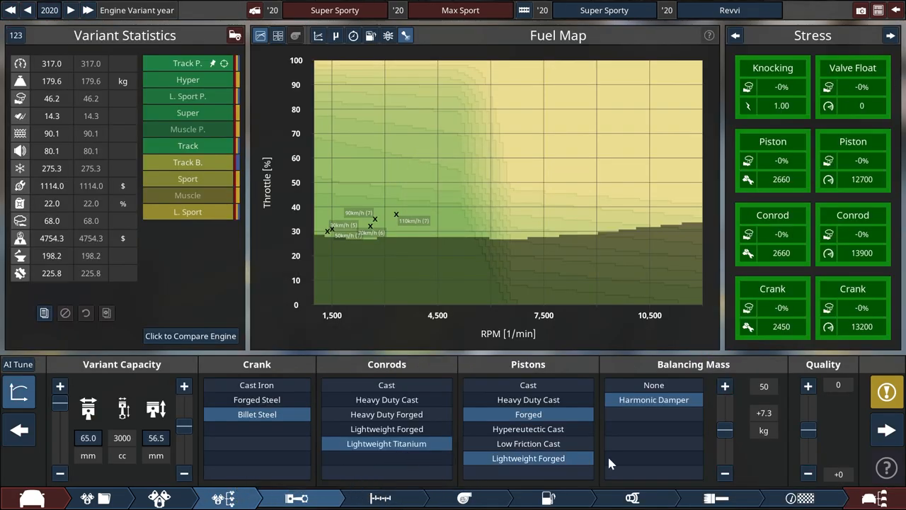
left_click(548, 498)
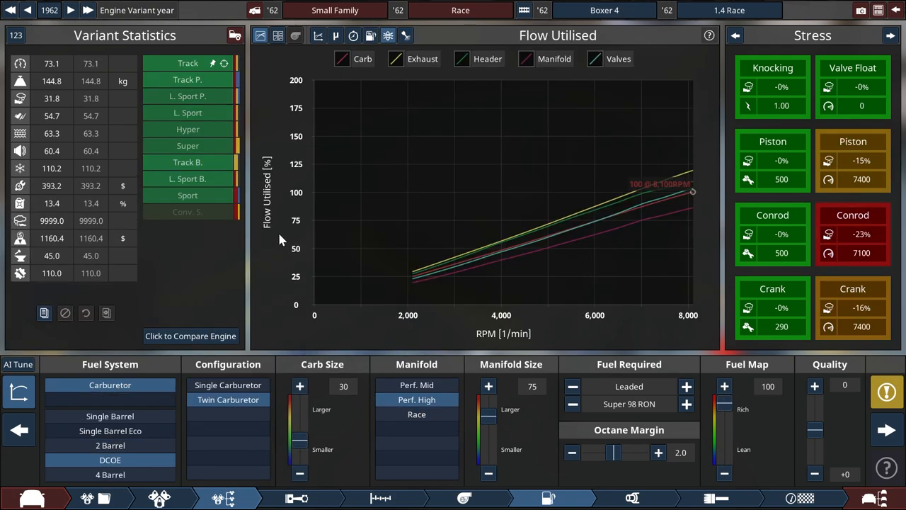
mouse_move(264, 157)
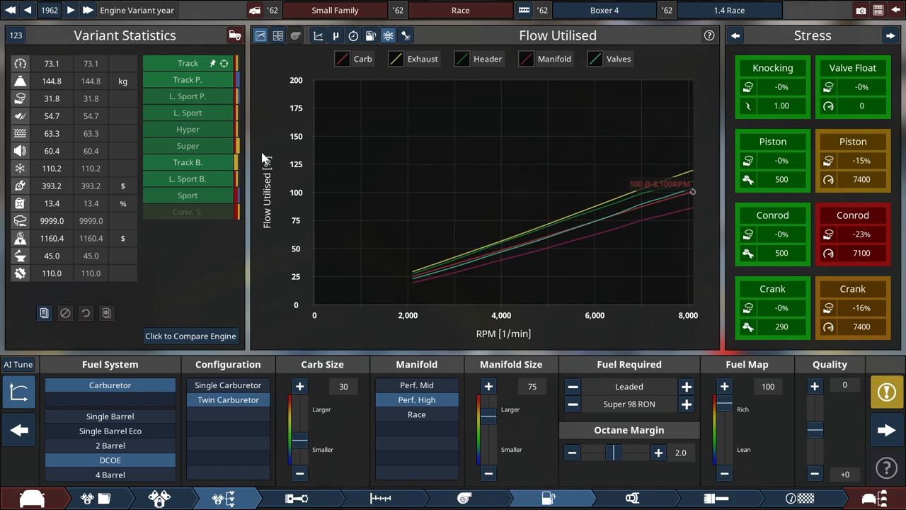
mouse_move(265, 164)
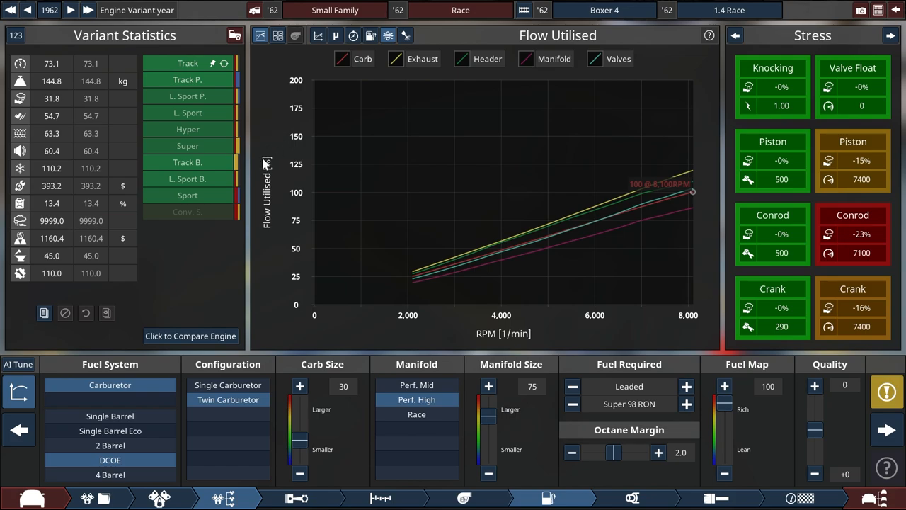
mouse_move(664, 416)
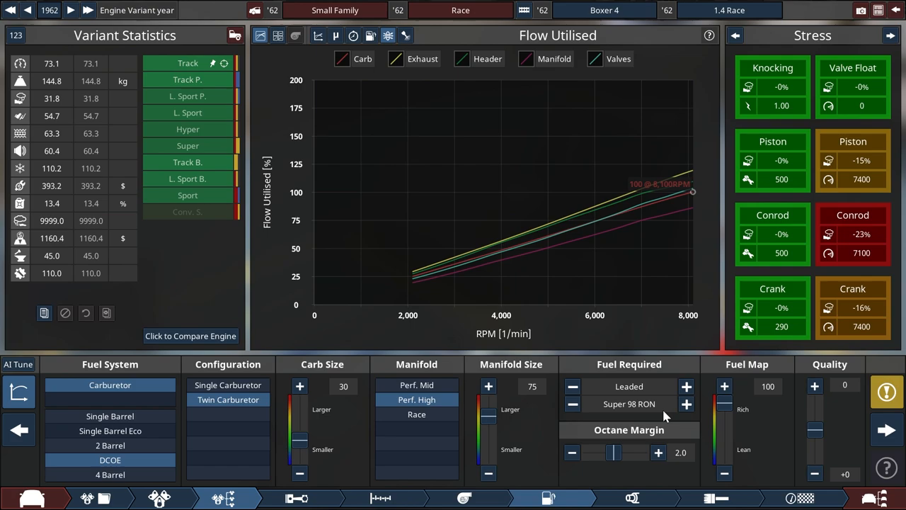
mouse_move(110, 460)
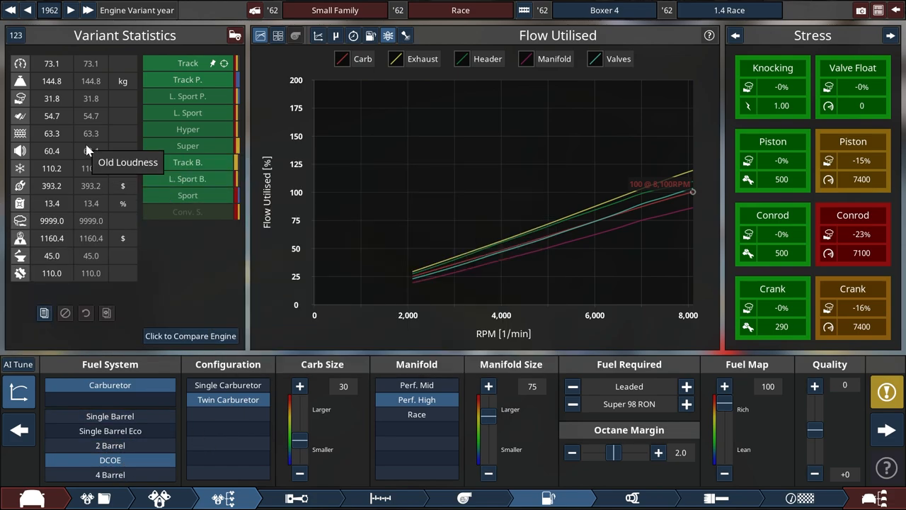
mouse_move(62, 122)
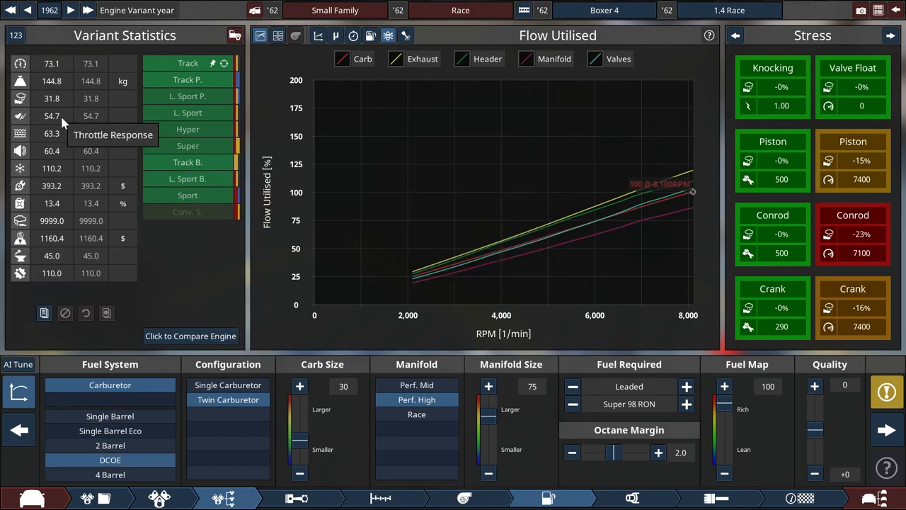
mouse_move(287, 498)
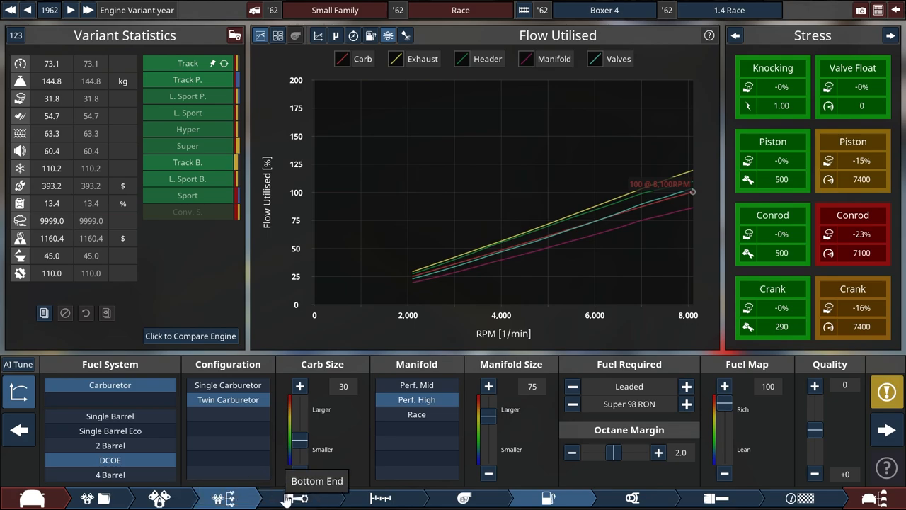
Open the 1962 engine's Bottom End tab with crank, conrod and piston settings
left_click(297, 497)
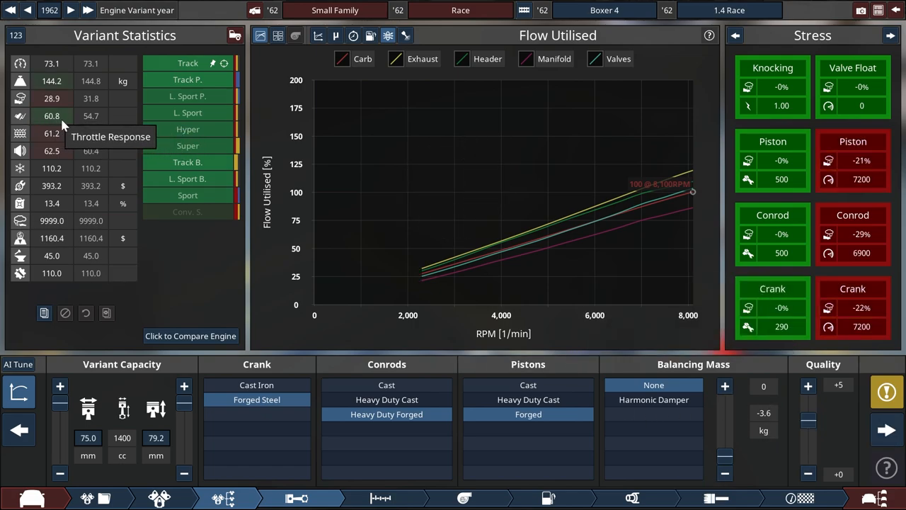
mouse_move(106, 124)
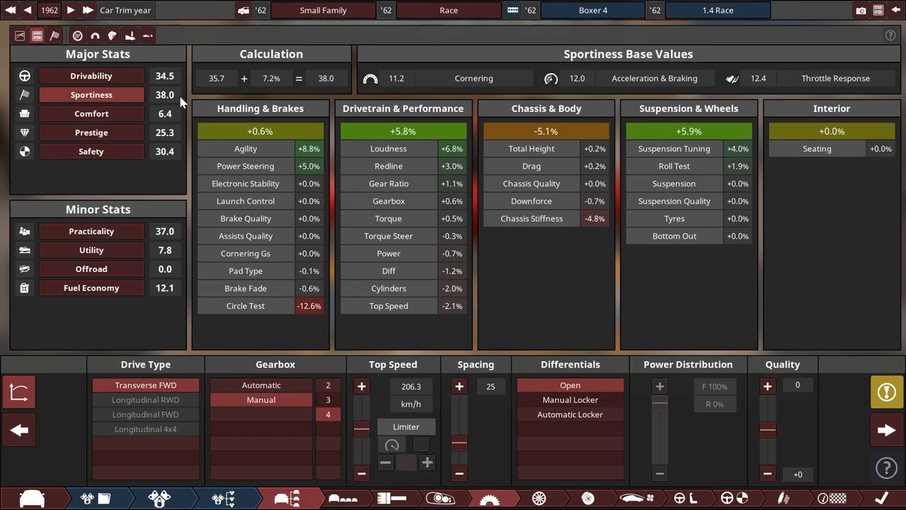
mouse_move(191, 133)
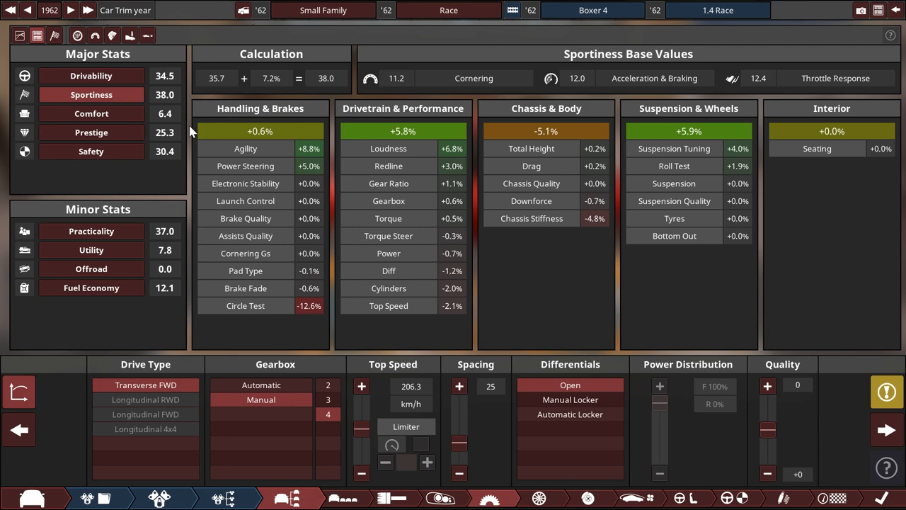
mouse_move(759, 67)
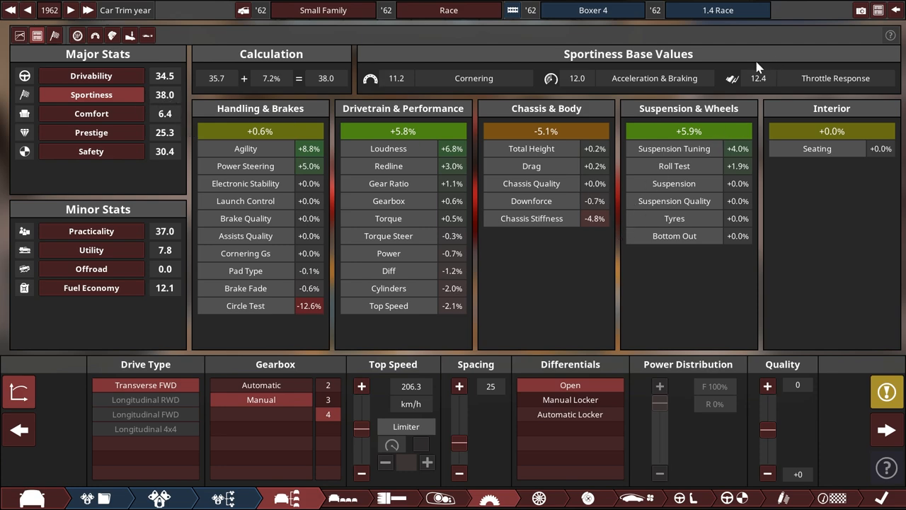
mouse_move(639, 59)
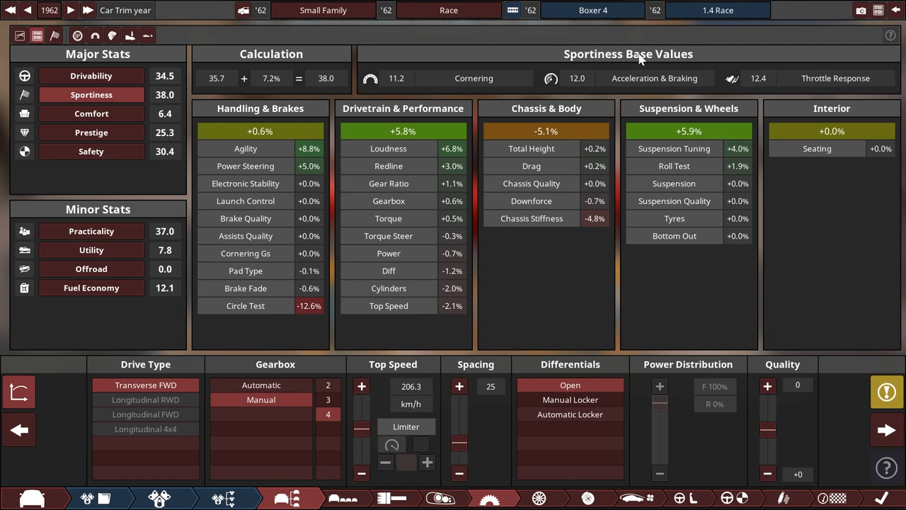
mouse_move(814, 80)
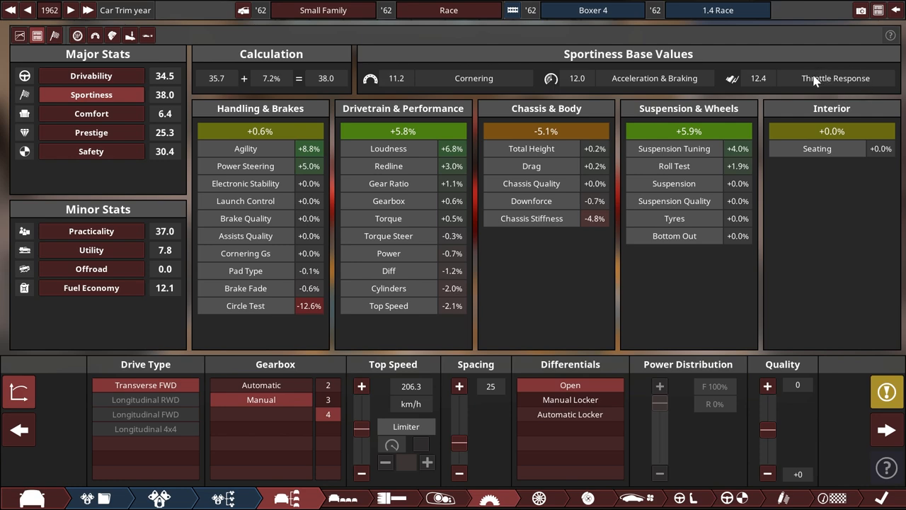
mouse_move(417, 79)
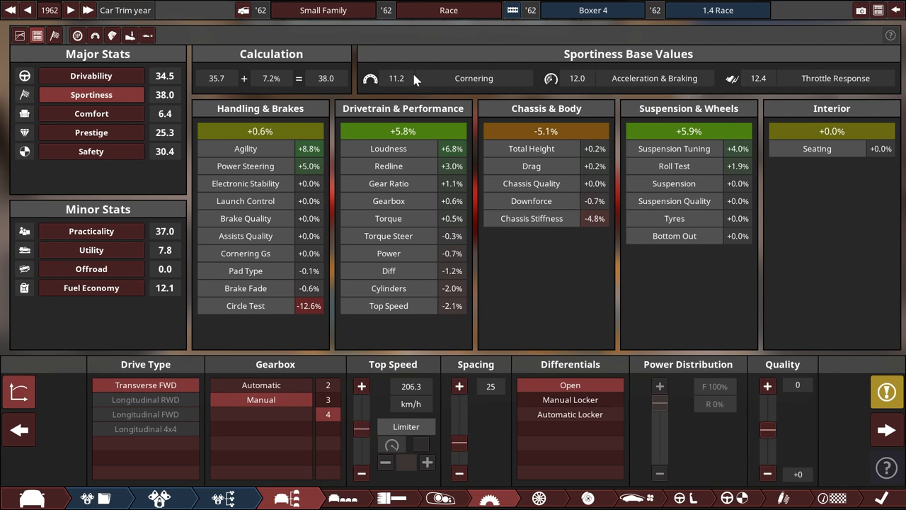
mouse_move(524, 88)
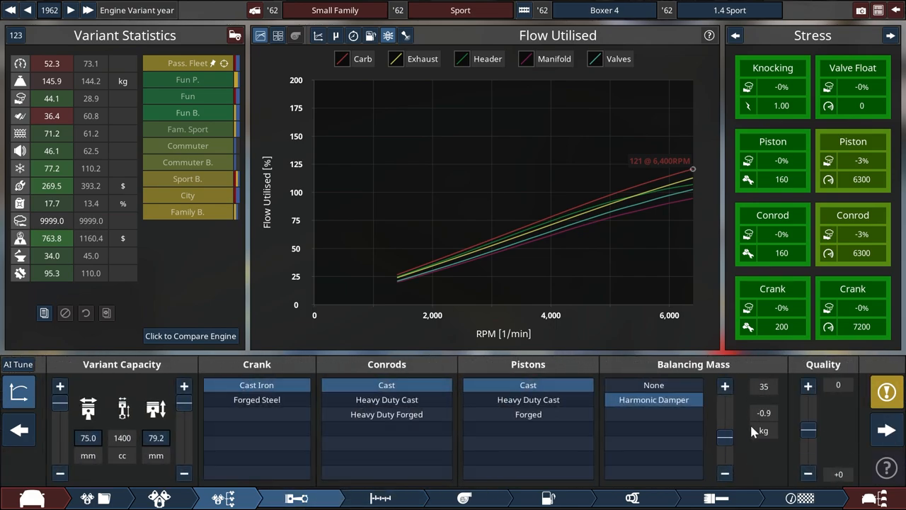
mouse_move(549, 498)
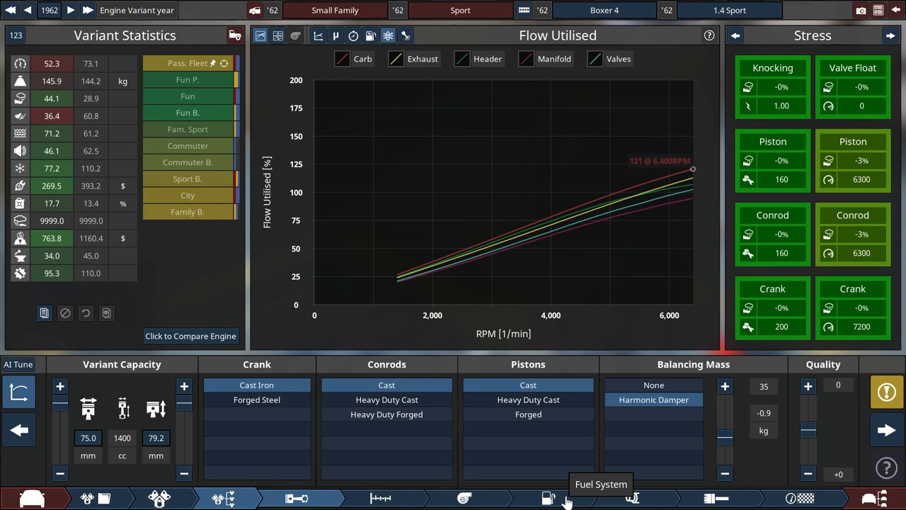
Show the 1.4 Sport engine's fuel system: twin single-barrel carburetors, Std. Mid manifold, fuel map 60
left_click(549, 498)
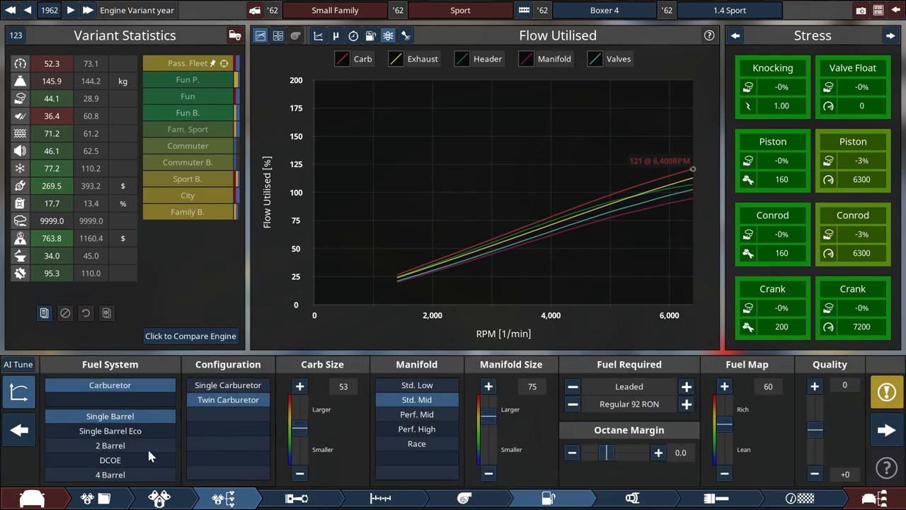
mouse_move(92, 124)
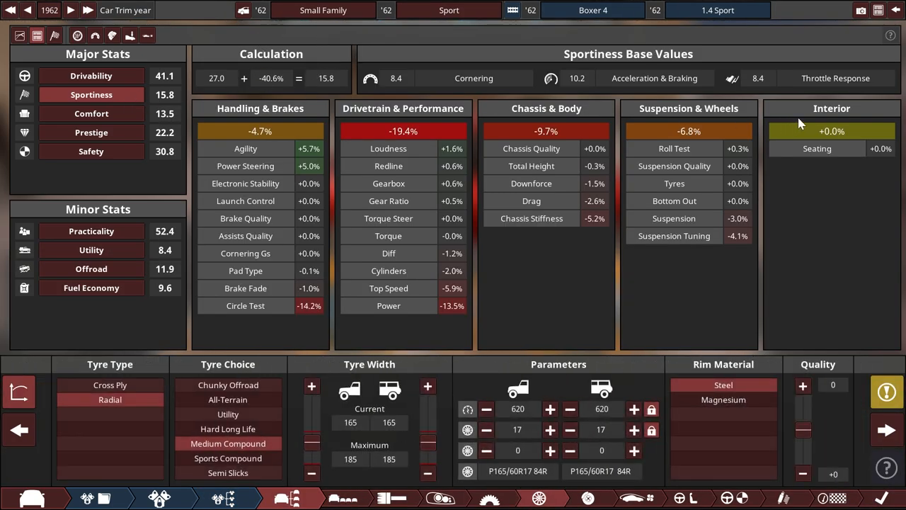
mouse_move(769, 94)
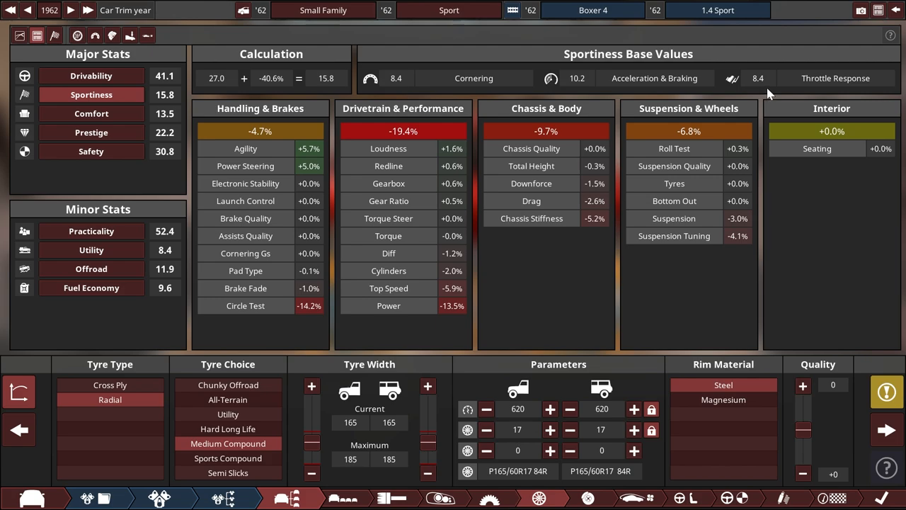
mouse_move(170, 101)
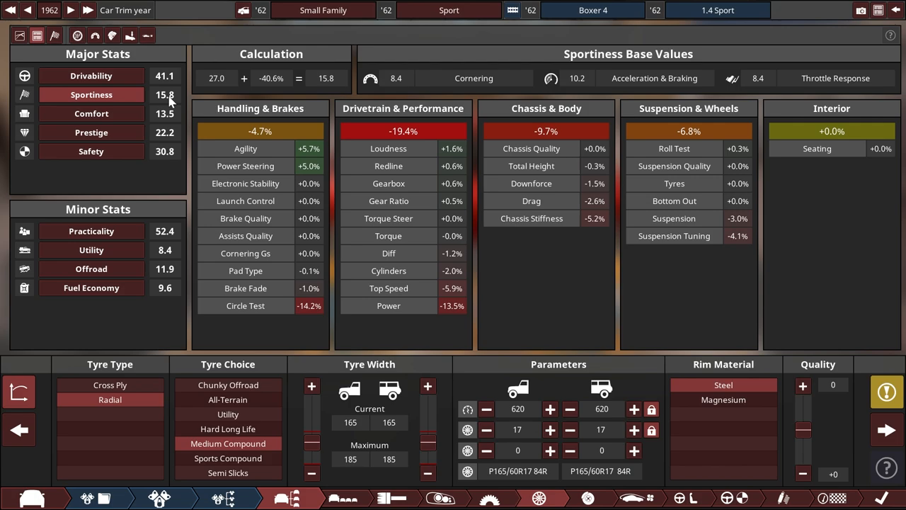
mouse_move(764, 87)
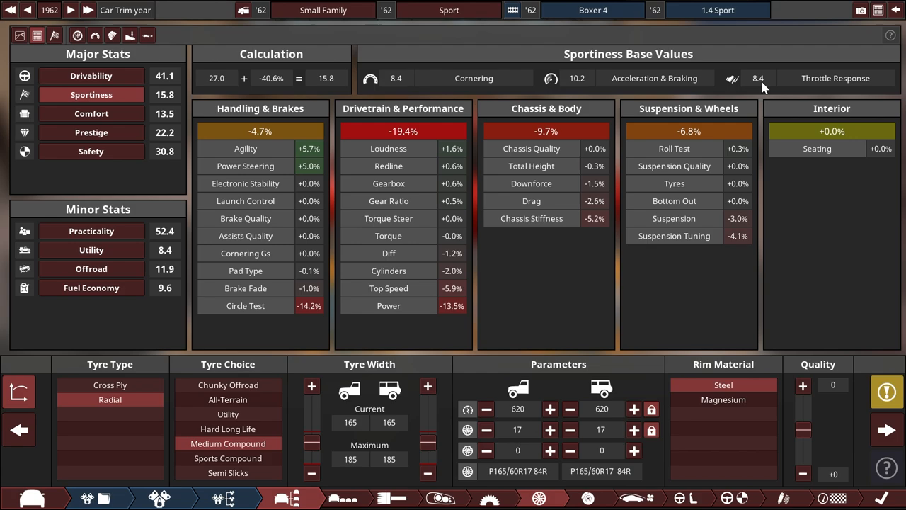
mouse_move(761, 91)
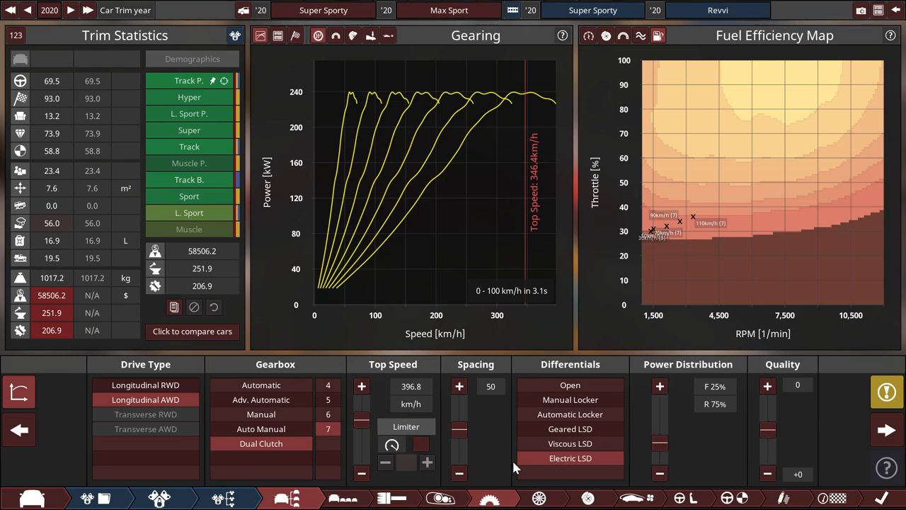
mouse_move(159, 497)
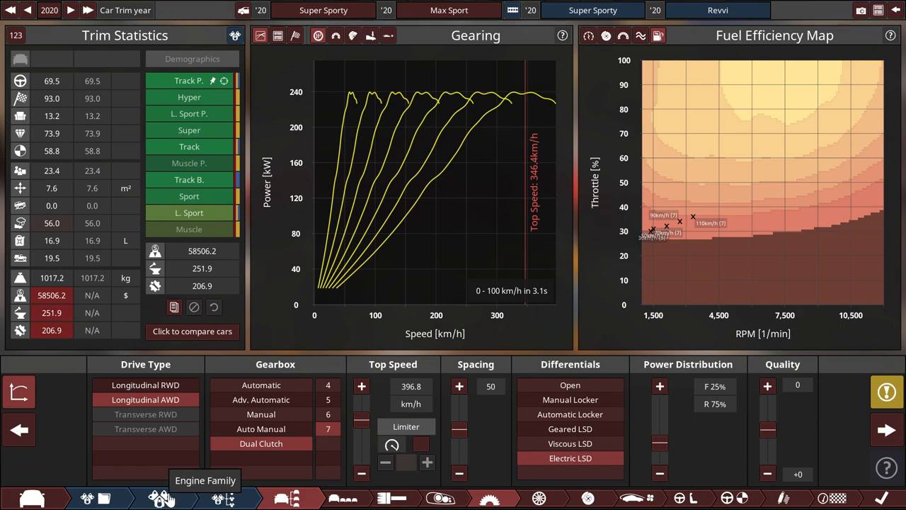
mouse_move(227, 499)
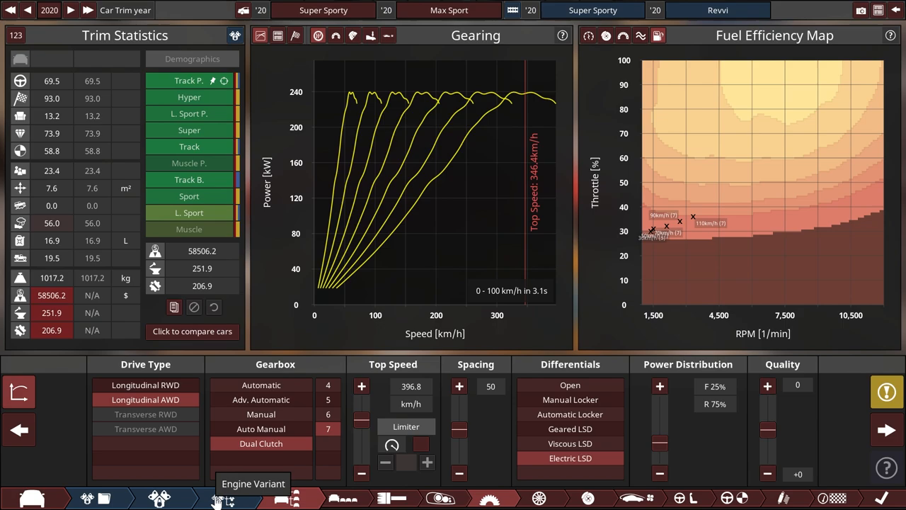
Open the Revvi engine variant showing its 3000 cc billet-crank, titanium-conrod bottom end
left_click(223, 497)
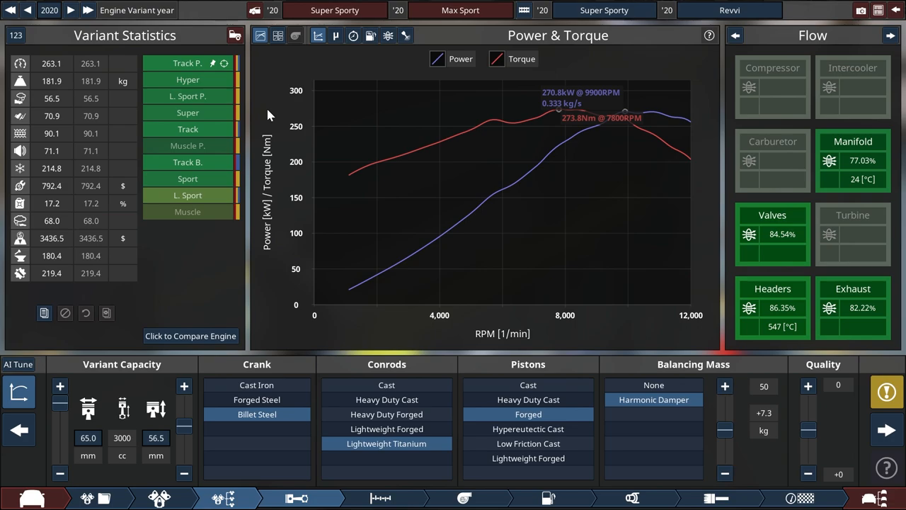
mouse_move(260, 94)
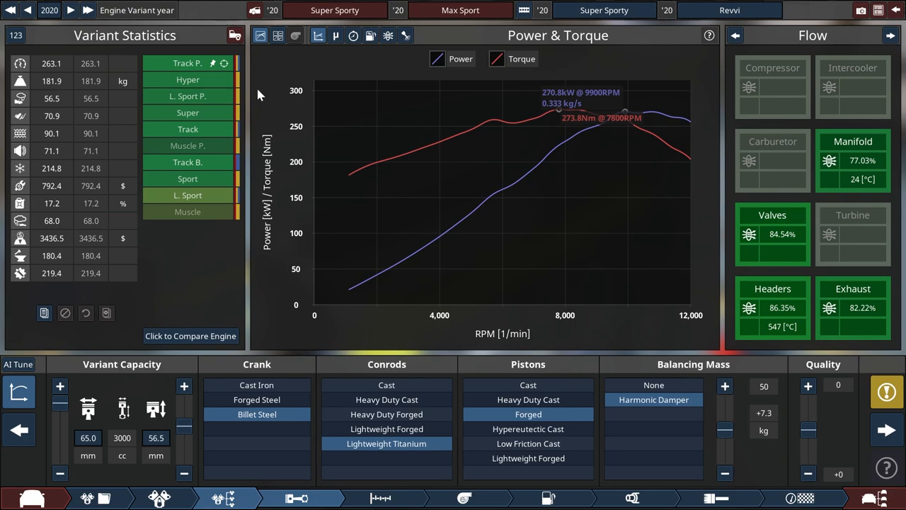
mouse_move(276, 364)
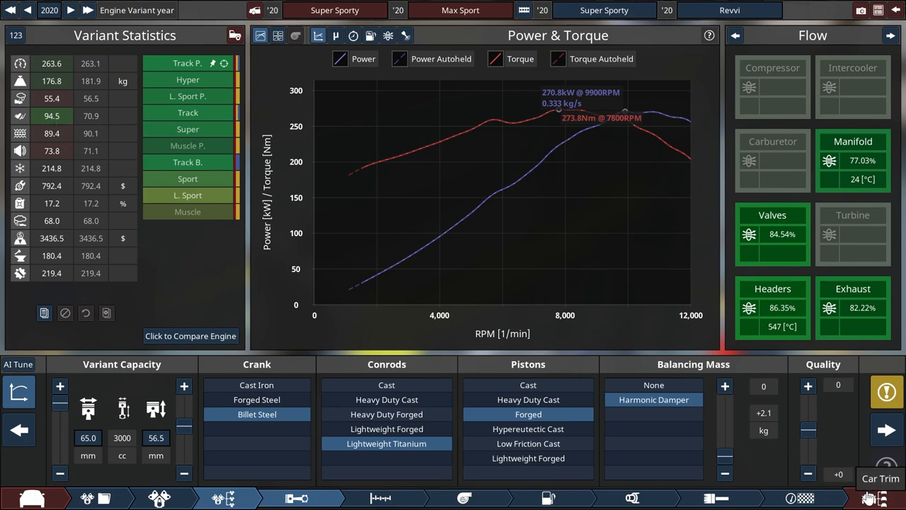
Return to the Car Trim body stage with the harmonic damper's balancing mass at zero
left_click(879, 497)
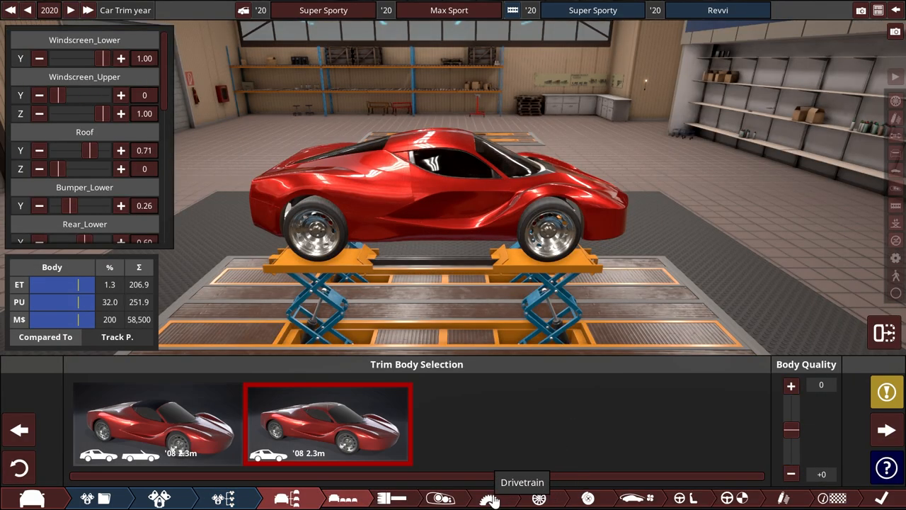
View the Max Sport's drivetrain gearing, then the Revvi direct-injection fuel system at fuel map 0
left_click(490, 497)
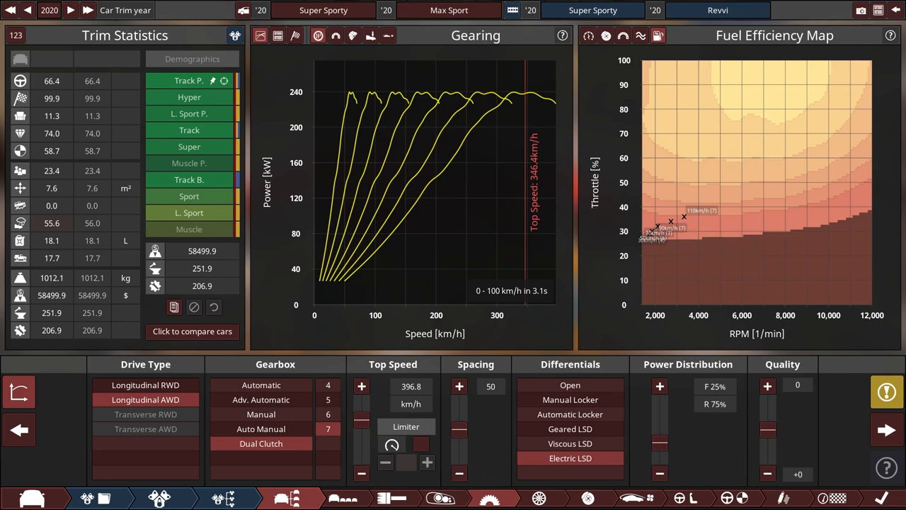
left_click(640, 36)
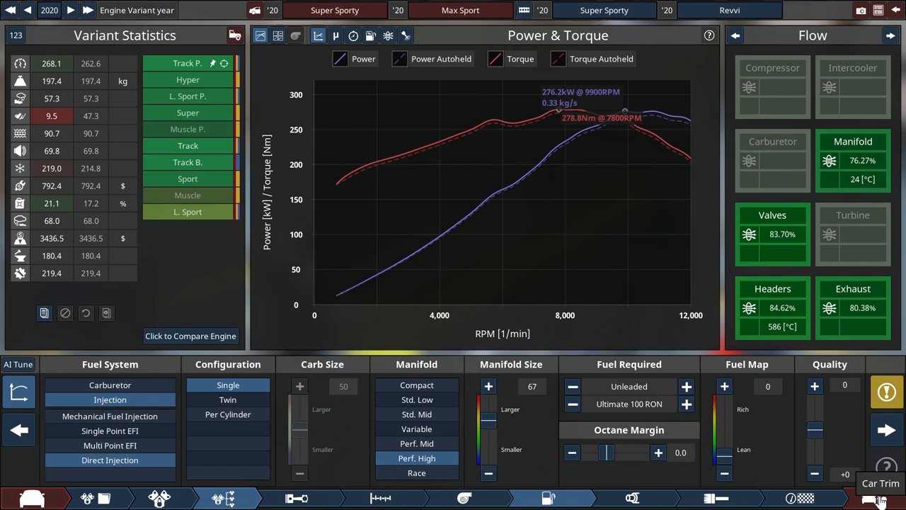
Show the Revvi trim's radial semi-slick tyres on carbon fibre rims, drivability 96.3%
left_click(286, 498)
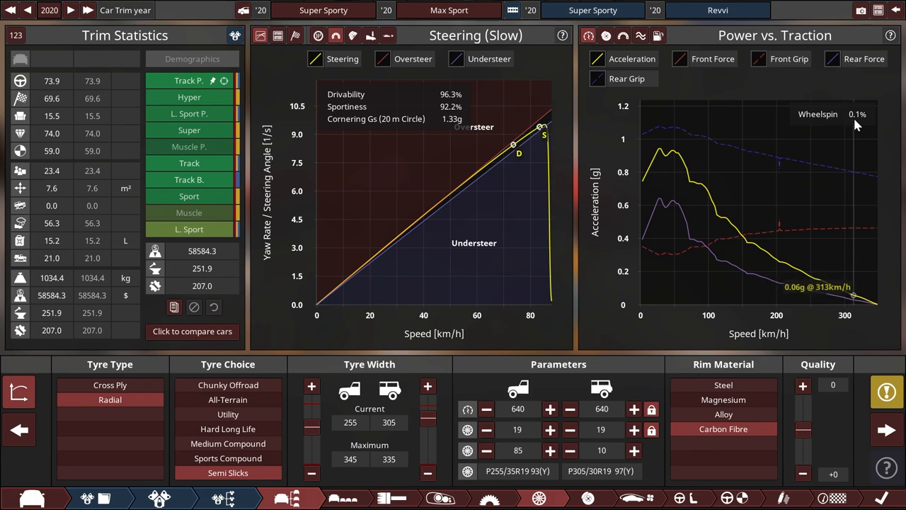
mouse_move(824, 208)
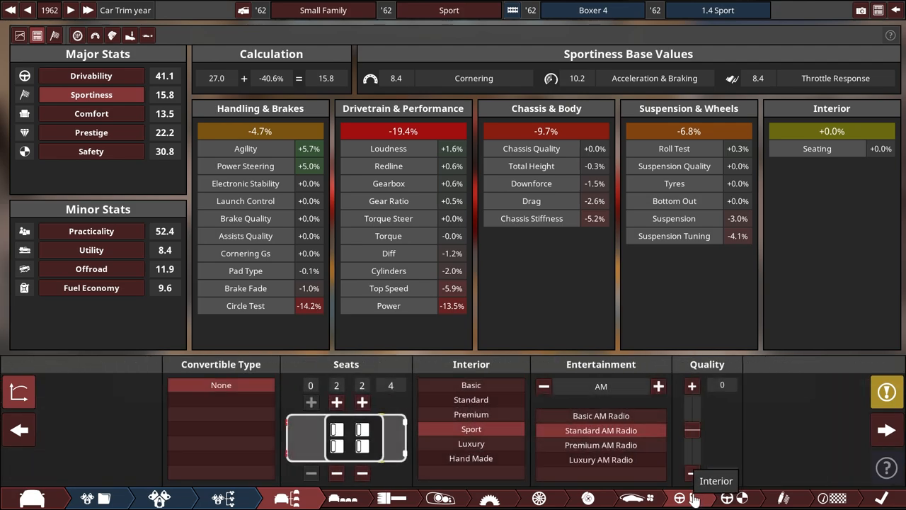
Load the 2020 Max Sport and compare power steering types, settling on electric variable steering
left_click(726, 498)
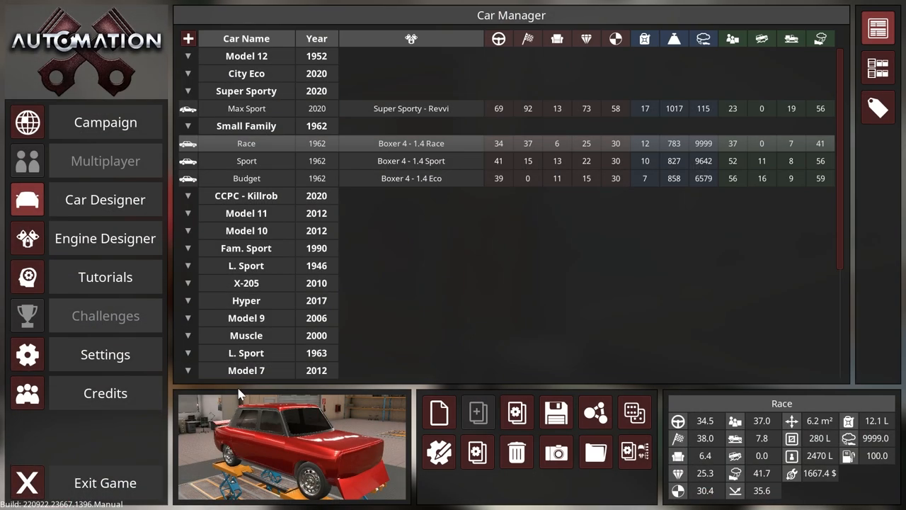
left_click(247, 109)
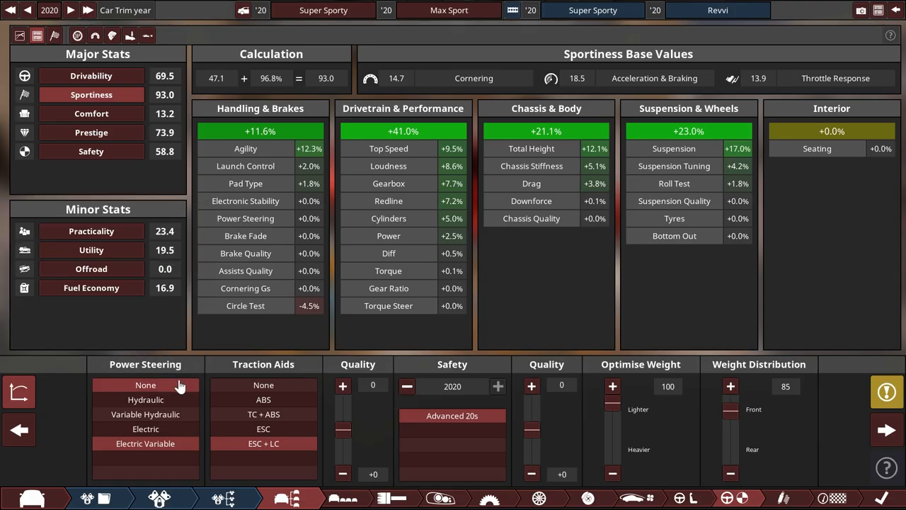
mouse_move(145, 399)
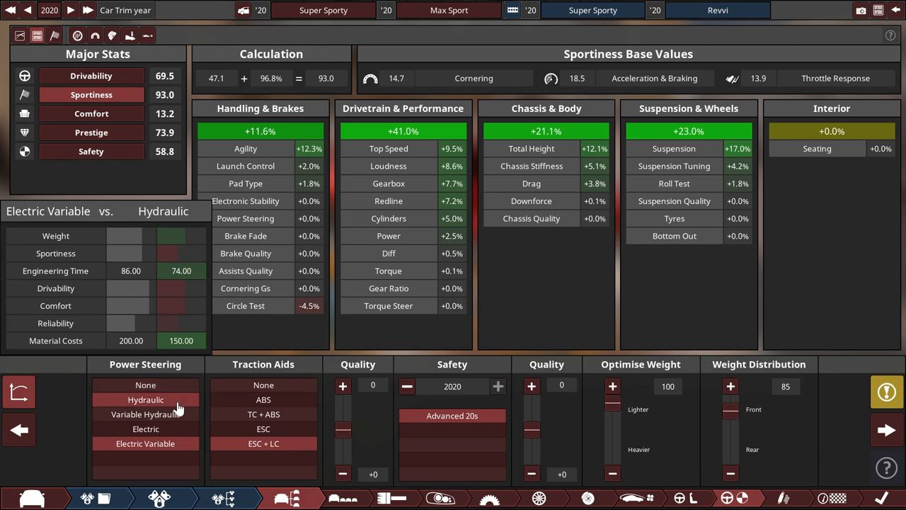
left_click(145, 429)
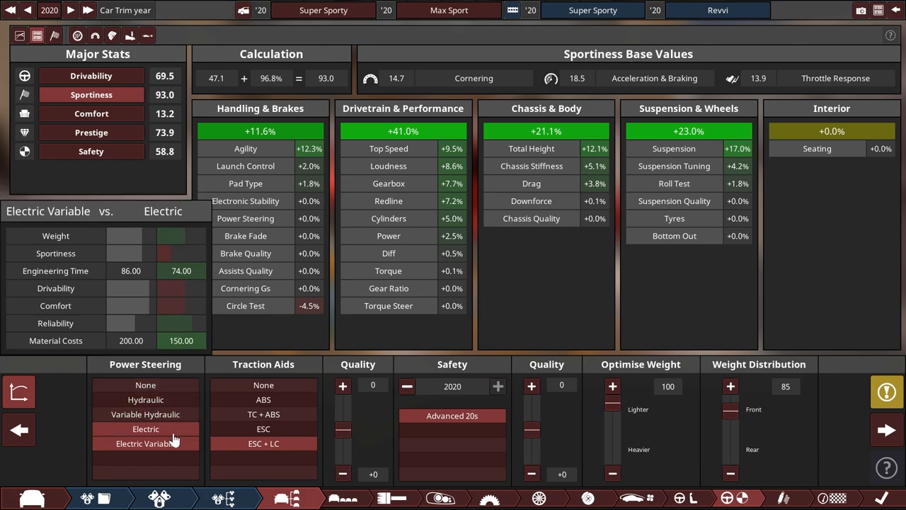
left_click(145, 444)
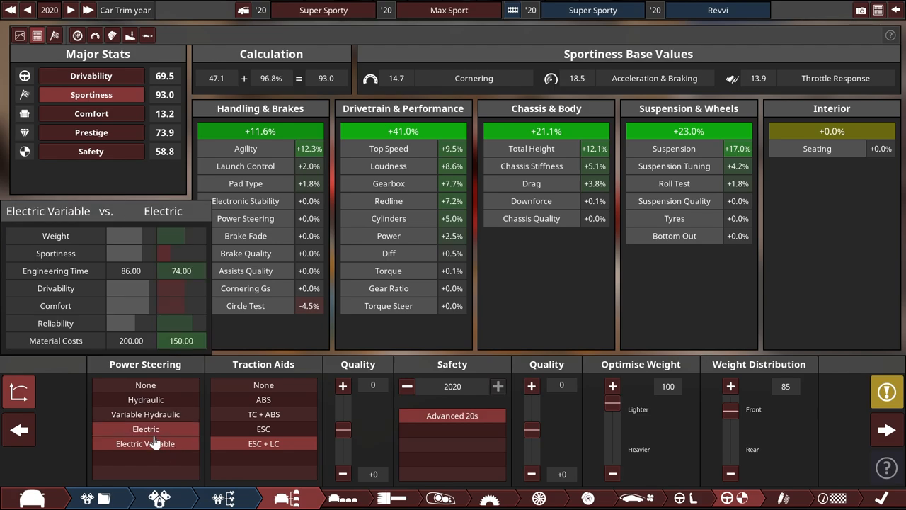
left_click(146, 385)
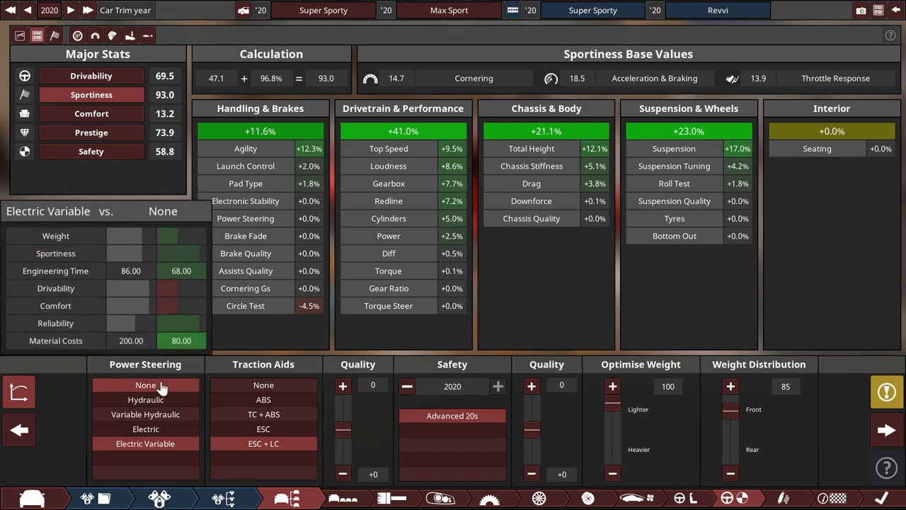
mouse_move(156, 389)
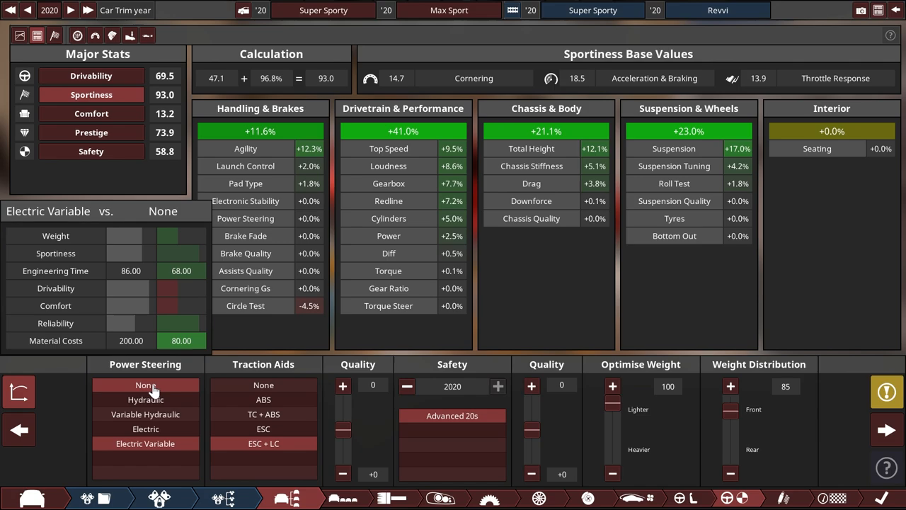
mouse_move(170, 389)
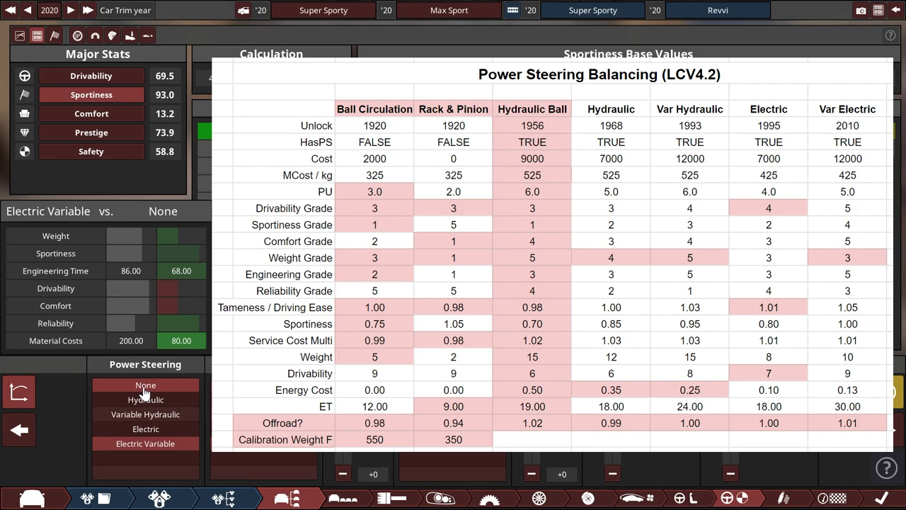
left_click(145, 399)
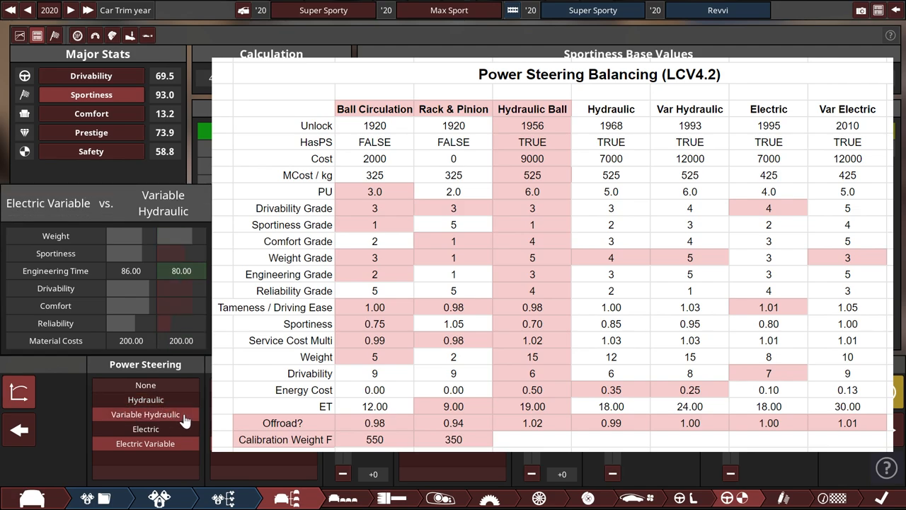
left_click(145, 443)
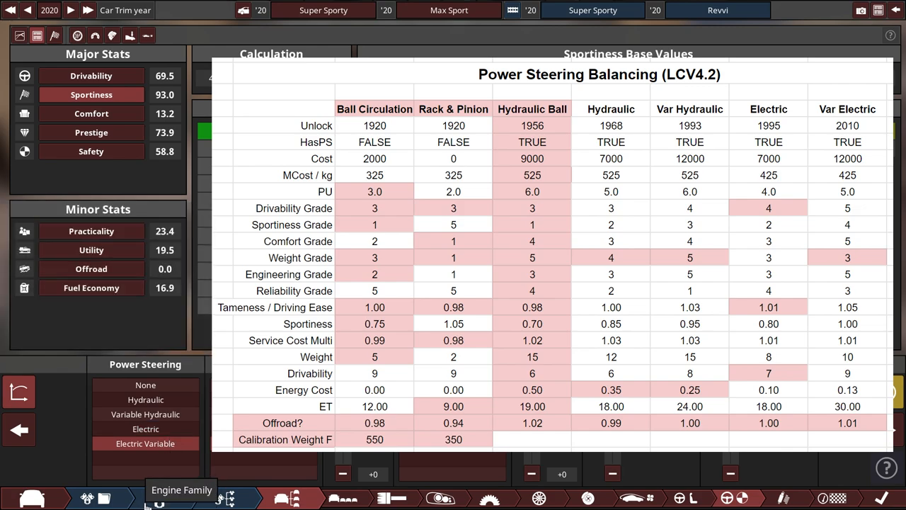
left_click(145, 443)
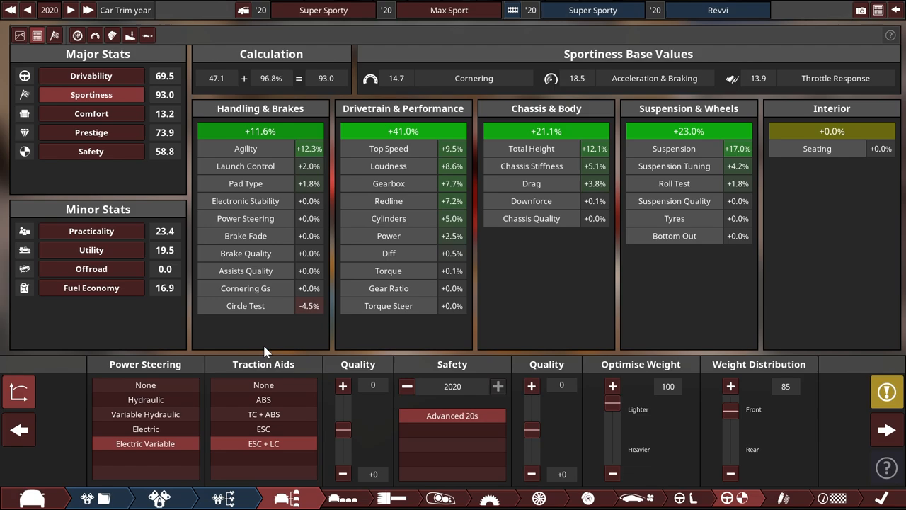
left_click(145, 385)
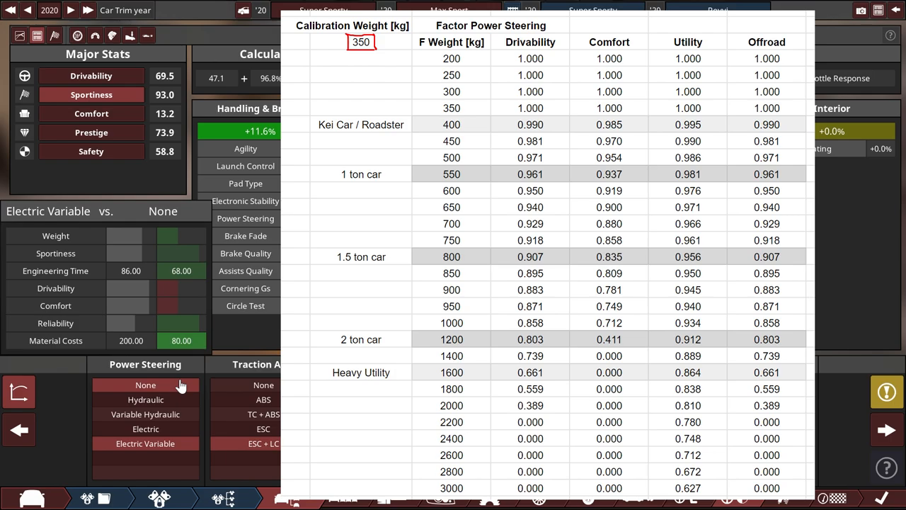
left_click(145, 400)
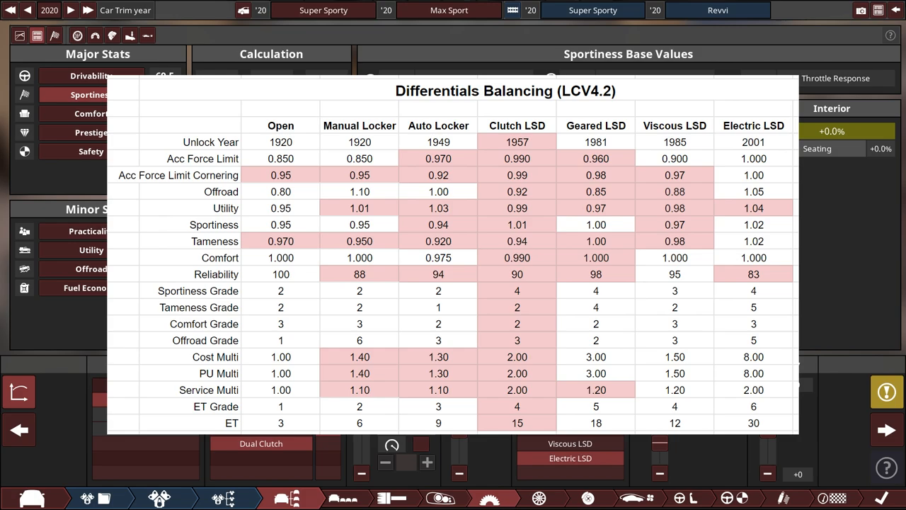
mouse_move(706, 444)
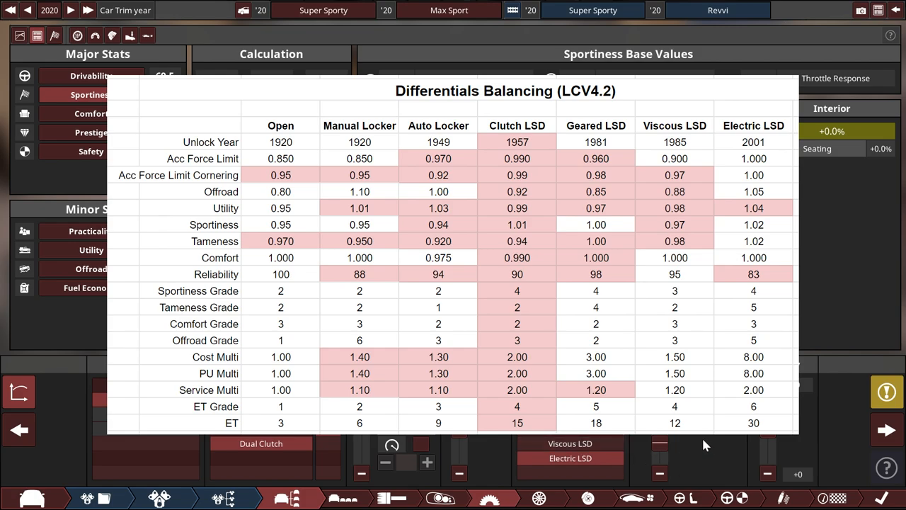
mouse_move(722, 452)
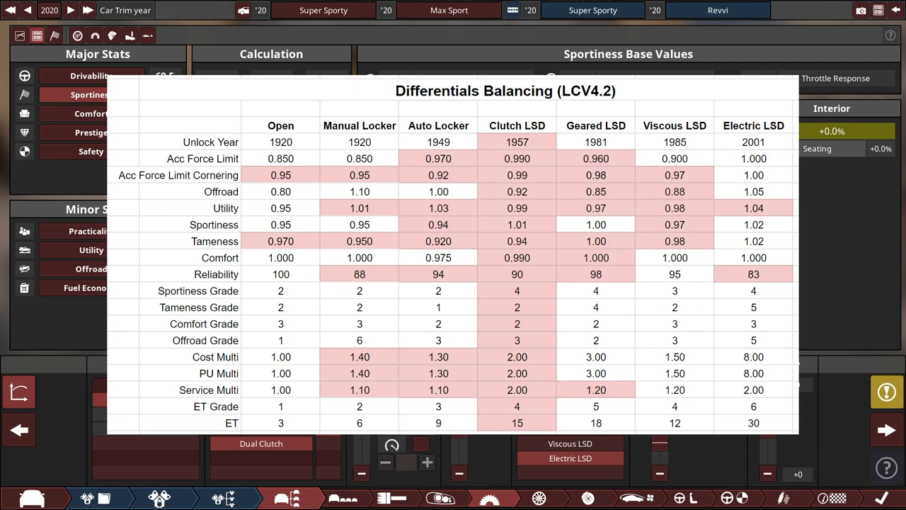
mouse_move(682, 440)
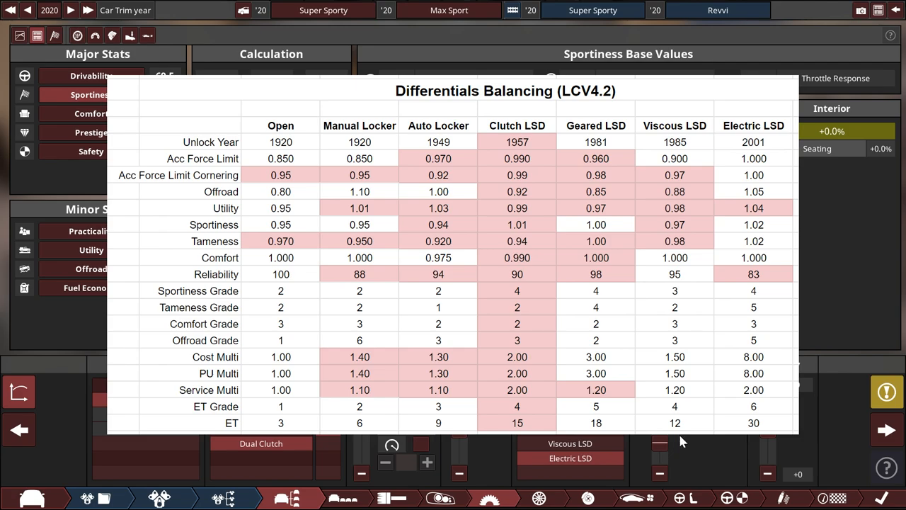
mouse_move(688, 439)
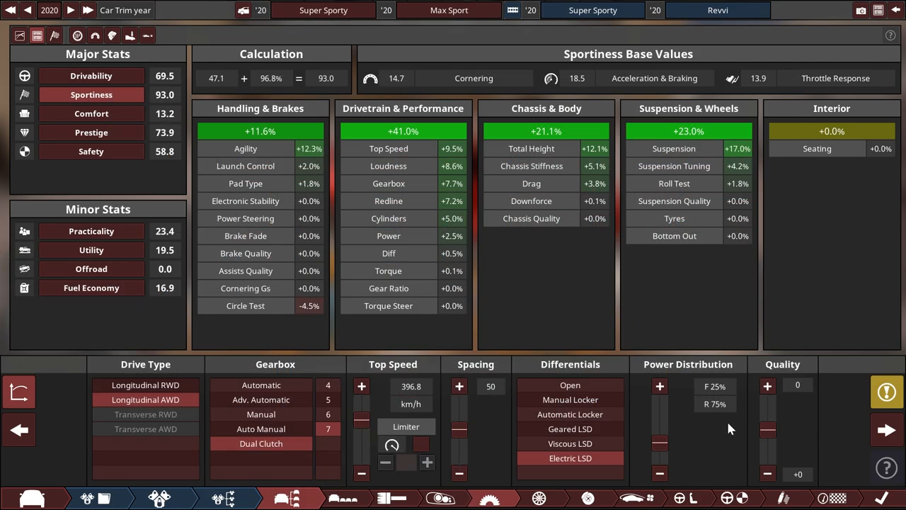
mouse_move(725, 438)
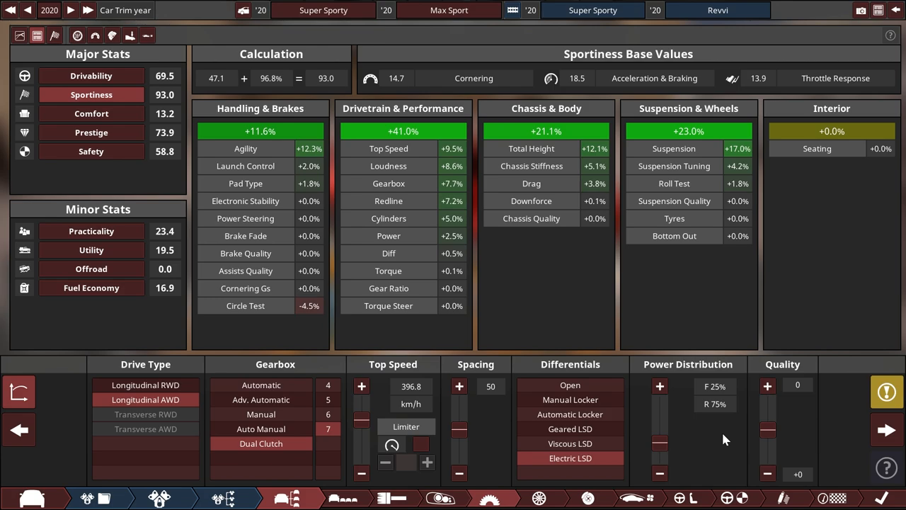